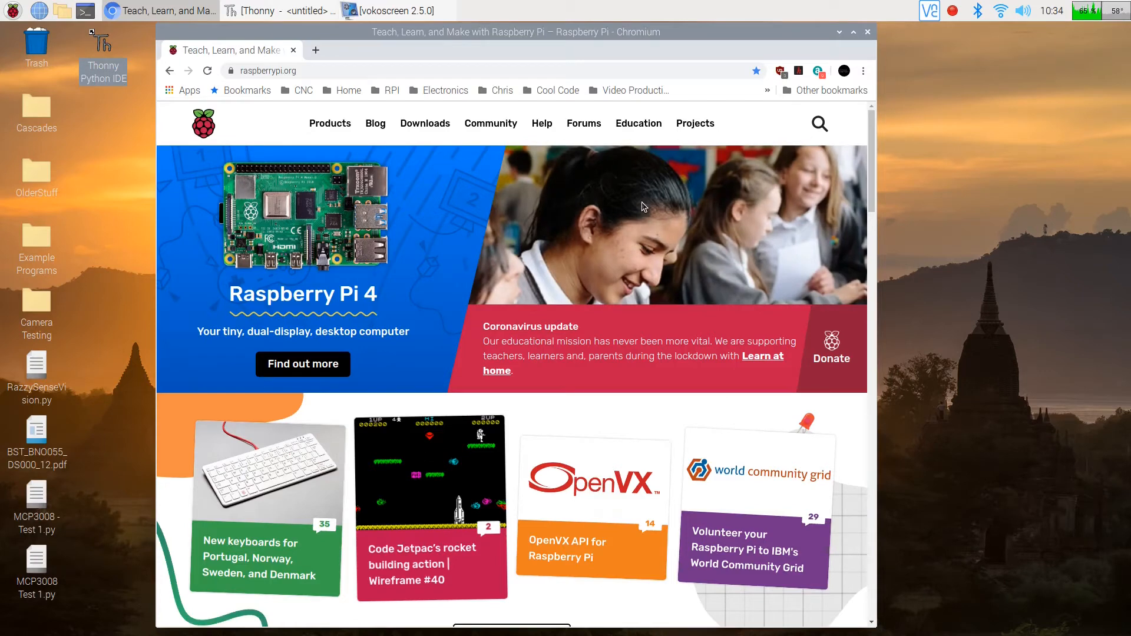
mouse_move(648, 129)
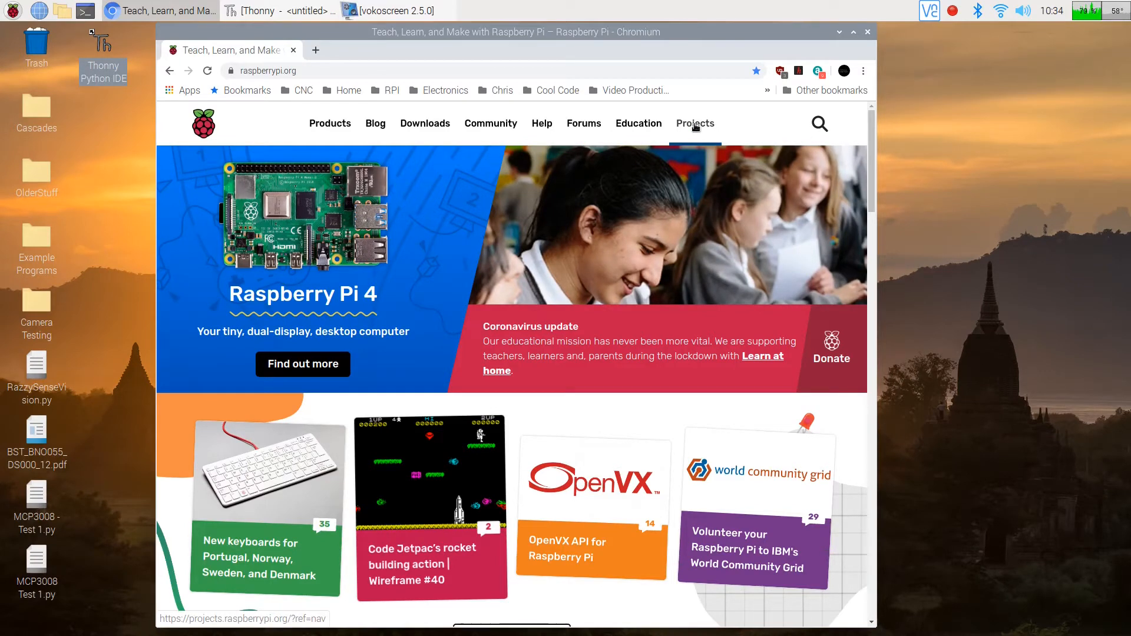
Go to the Raspberry Pi Projects site and browse the full list of all projects.
left_click(694, 124)
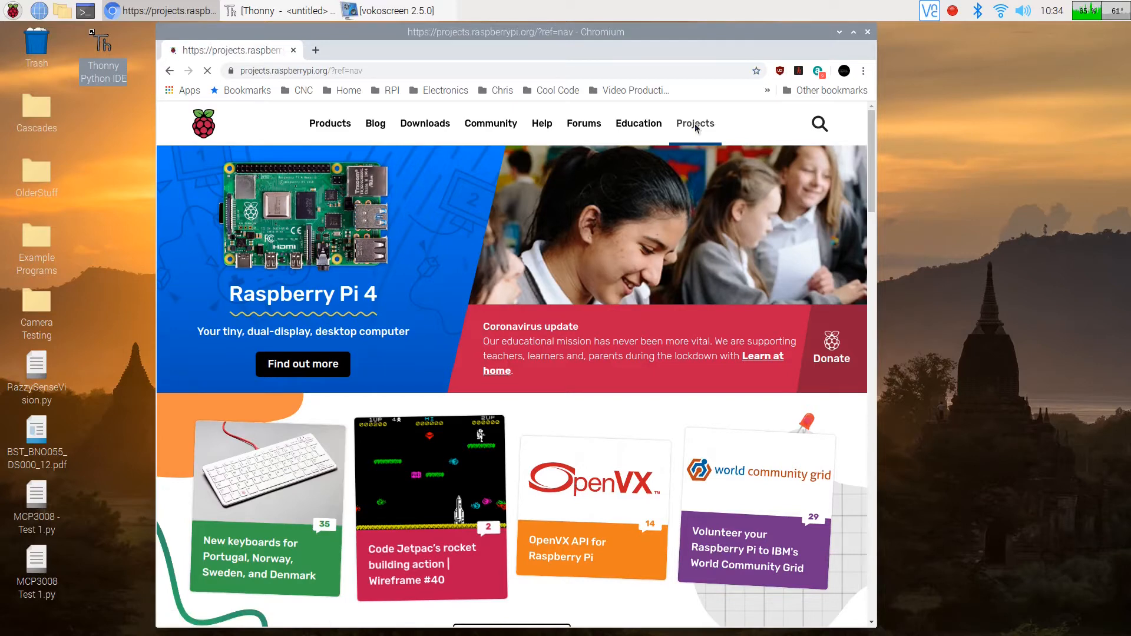
left_click(694, 124)
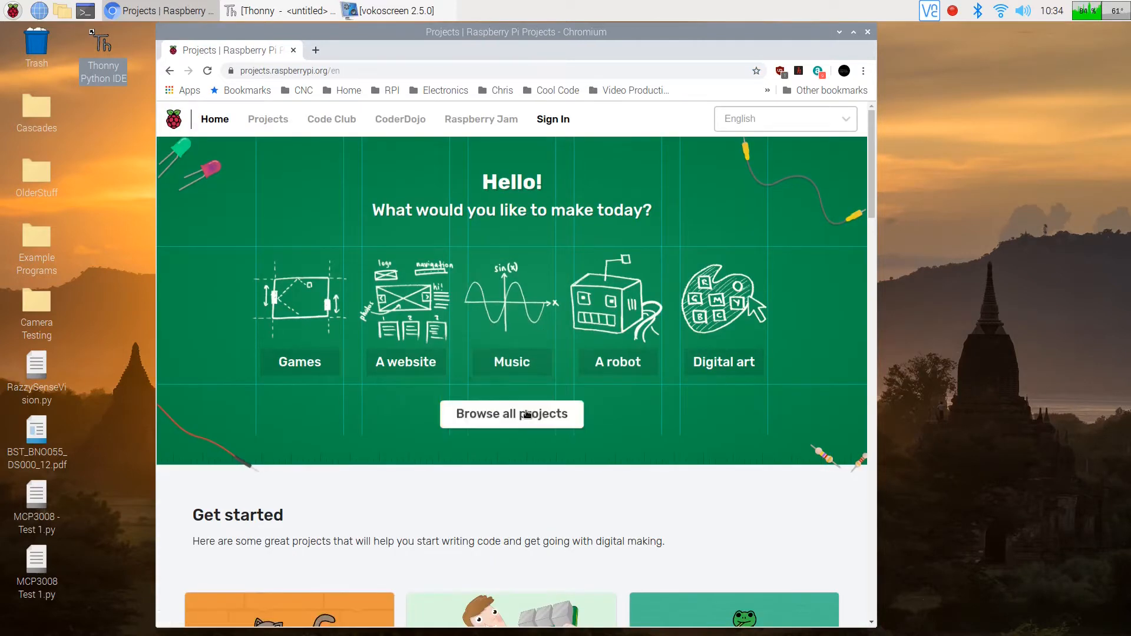
left_click(510, 413)
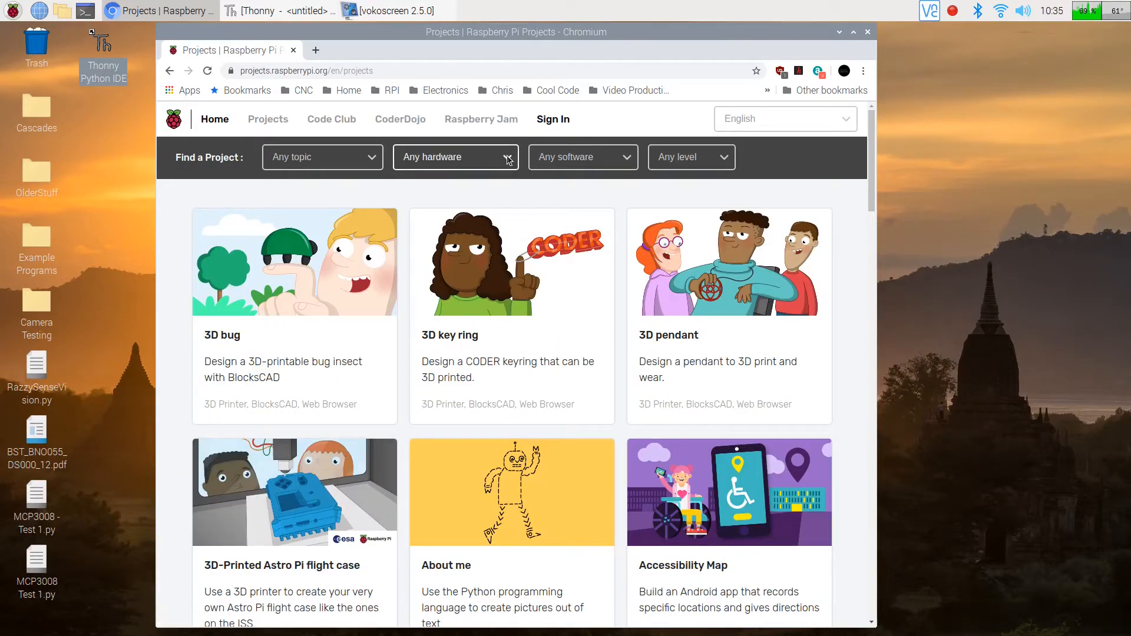
Filter the project catalogue by the Electronic components hardware option.
left_click(454, 157)
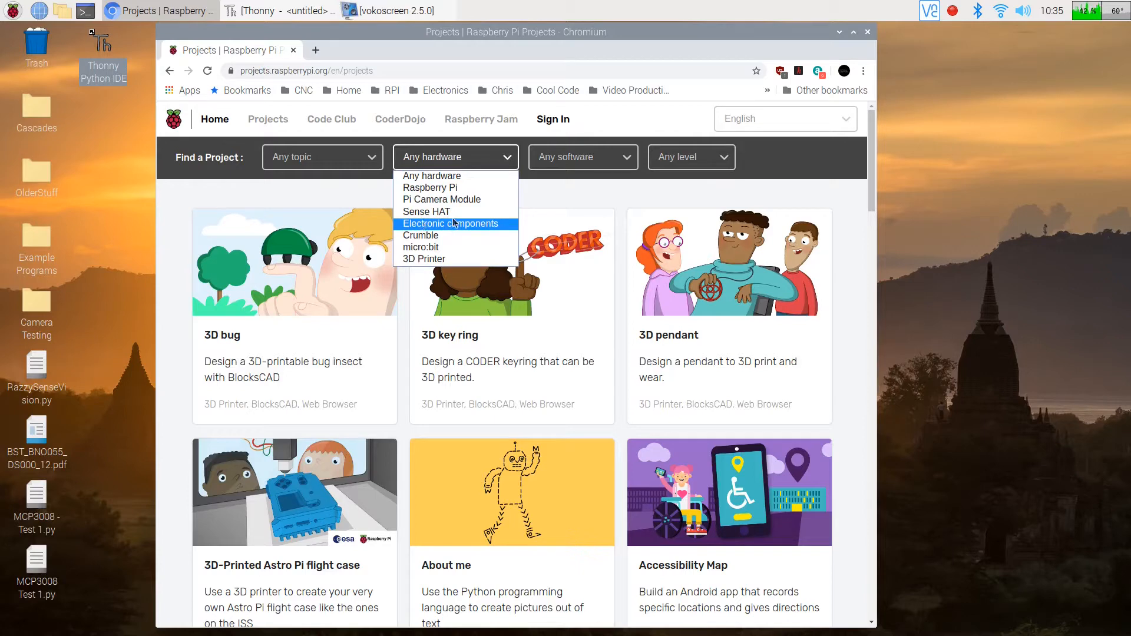
left_click(455, 223)
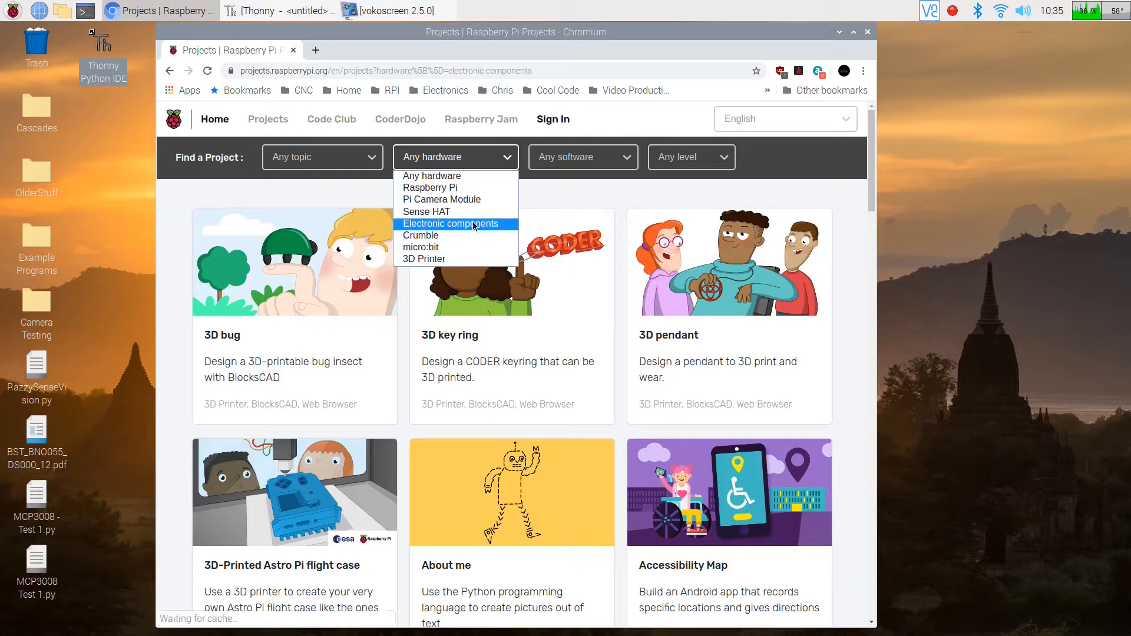
left_click(449, 224)
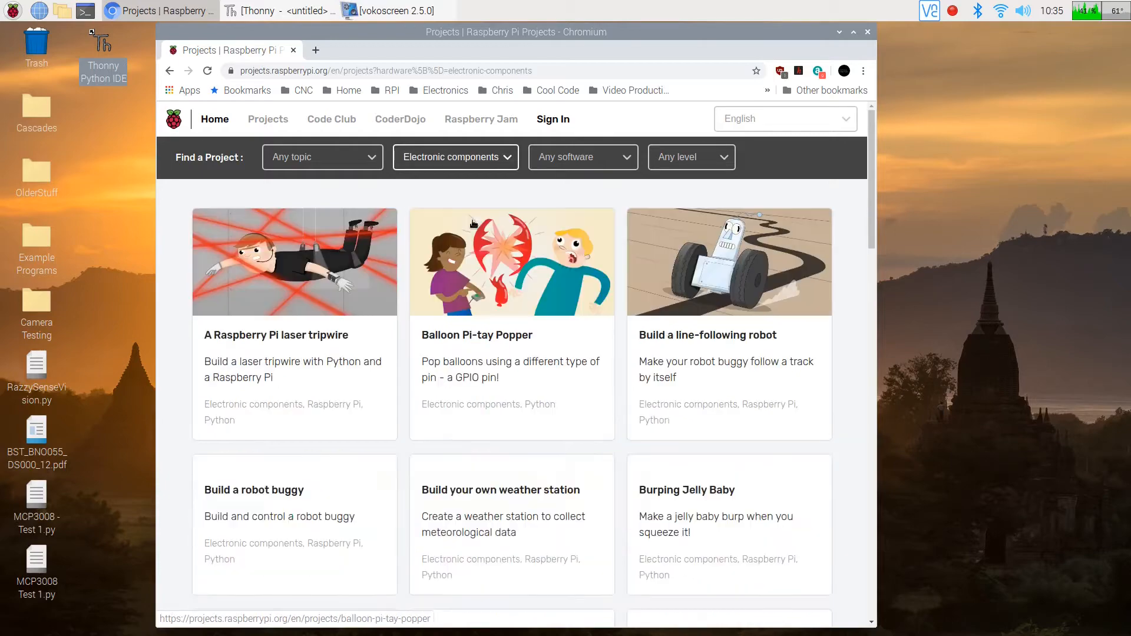
Look down through the filtered project cards (laser tripwire, weather station, physical computing).
scroll("down", 3)
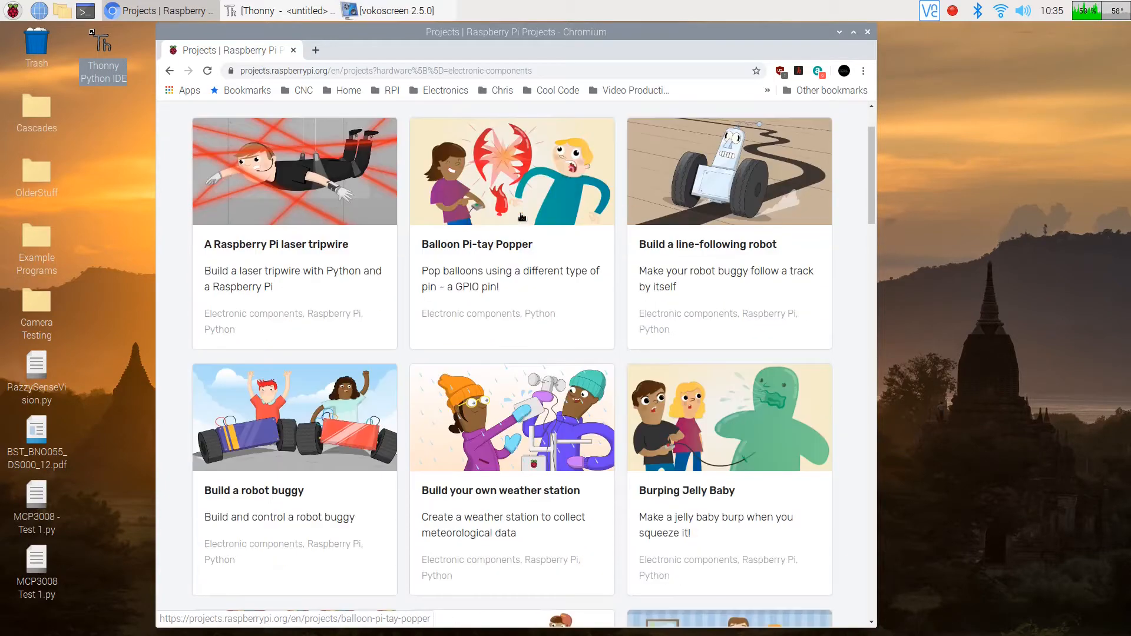
scroll("down", 3)
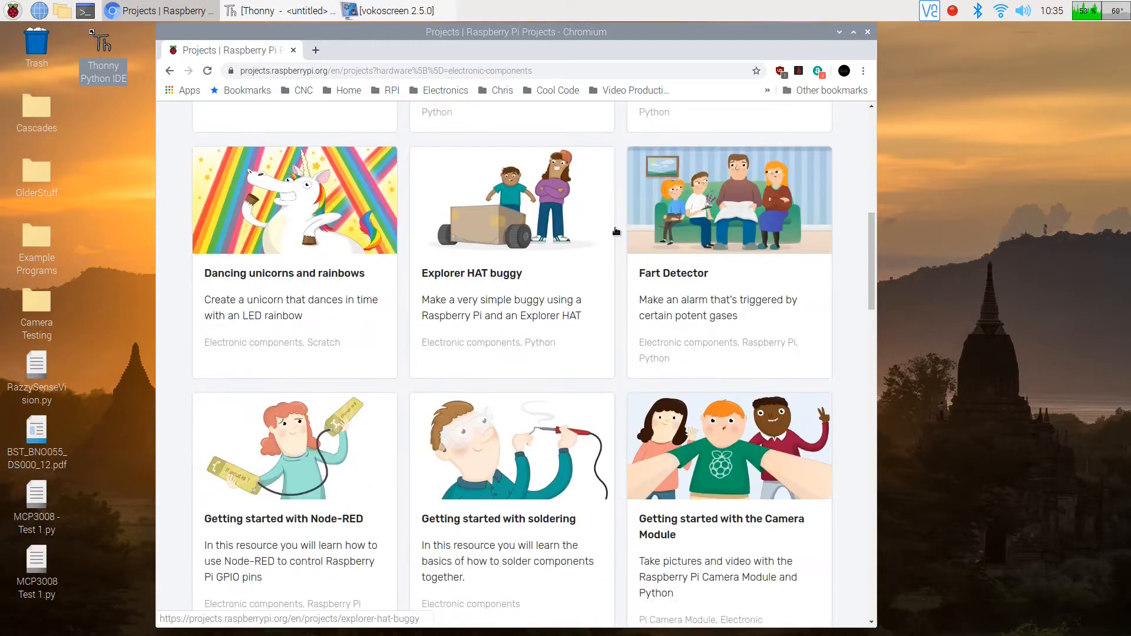
scroll("down", 3)
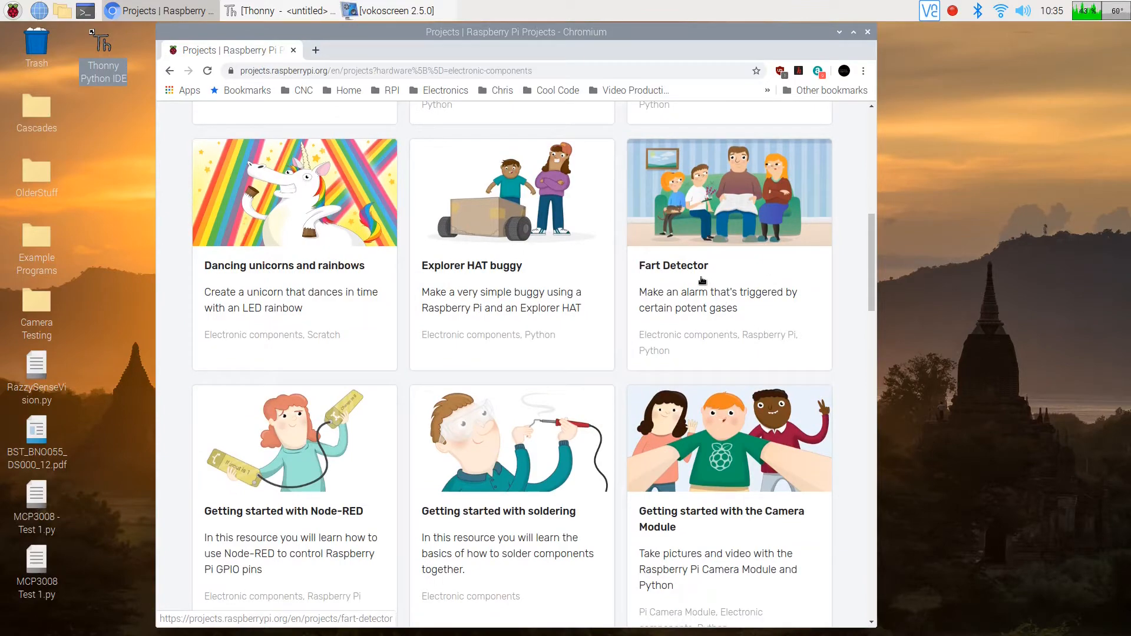
scroll("down", 3)
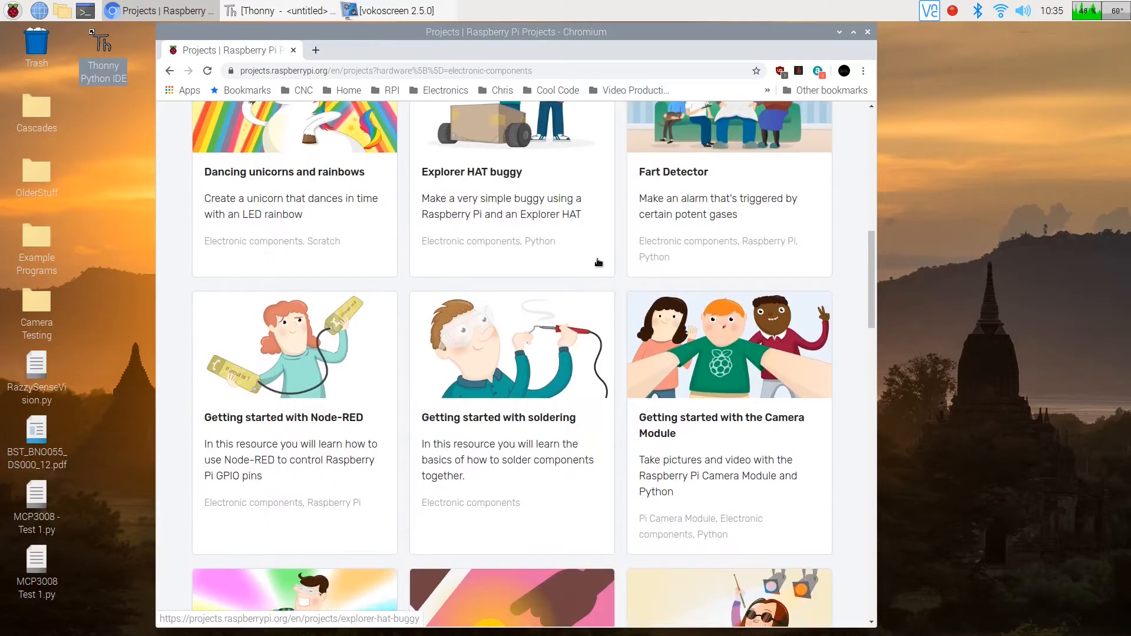
scroll("down", 3)
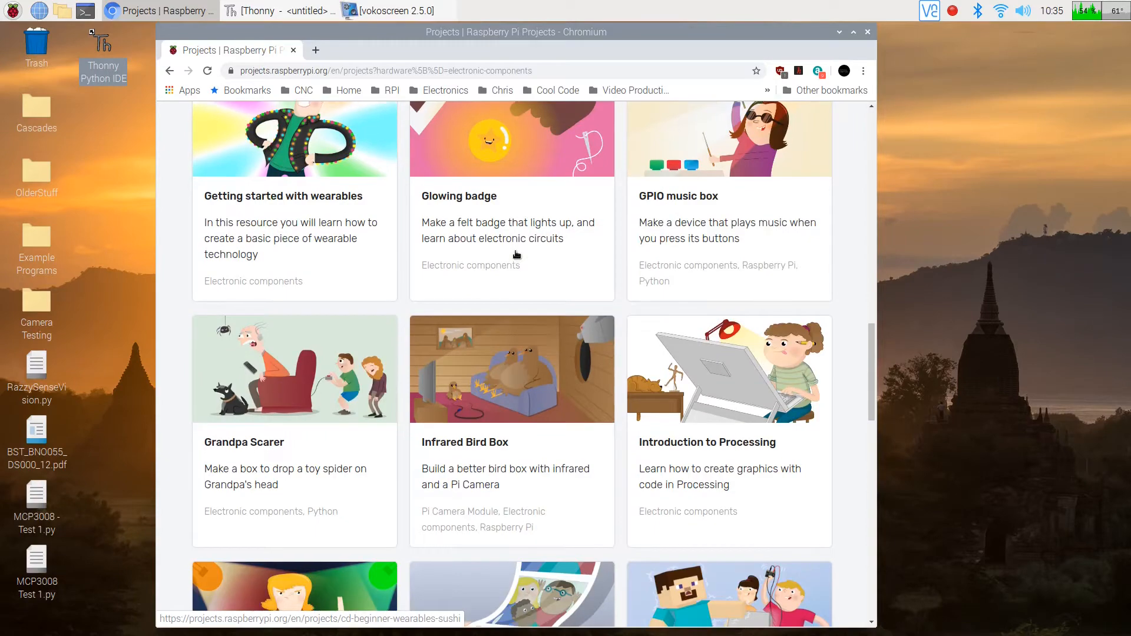
scroll("down", 3)
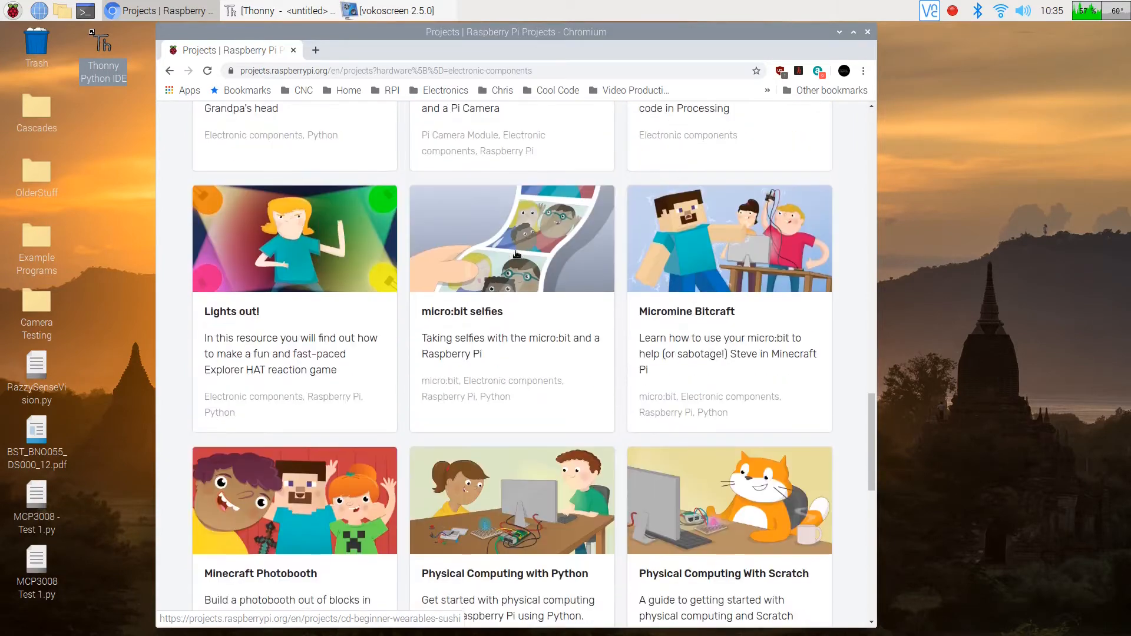
scroll("down", 3)
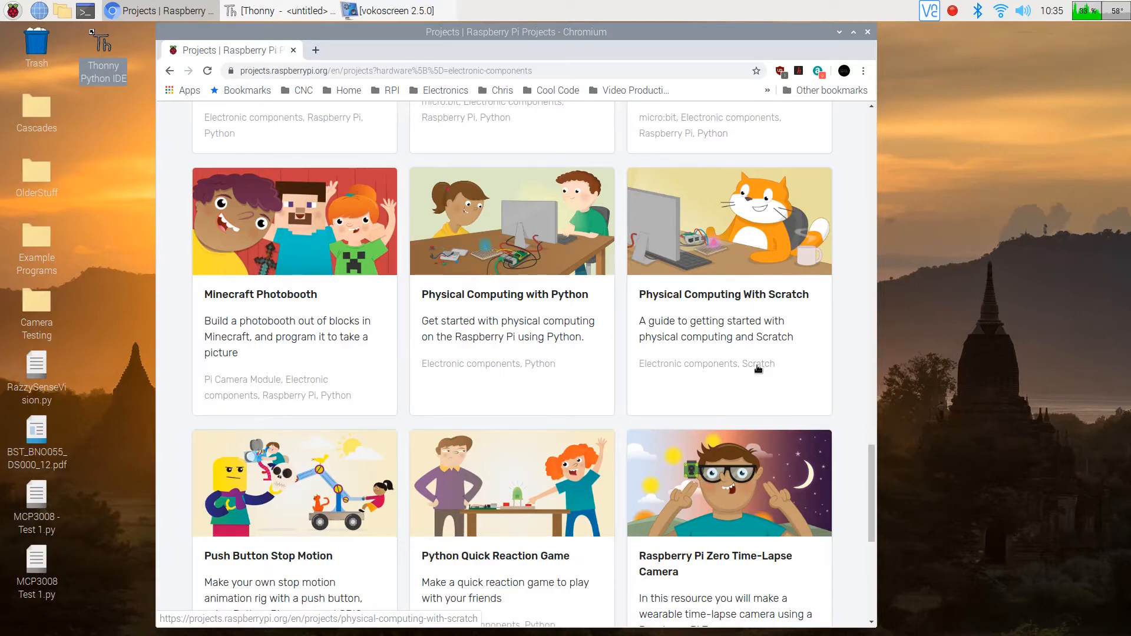
mouse_move(493, 295)
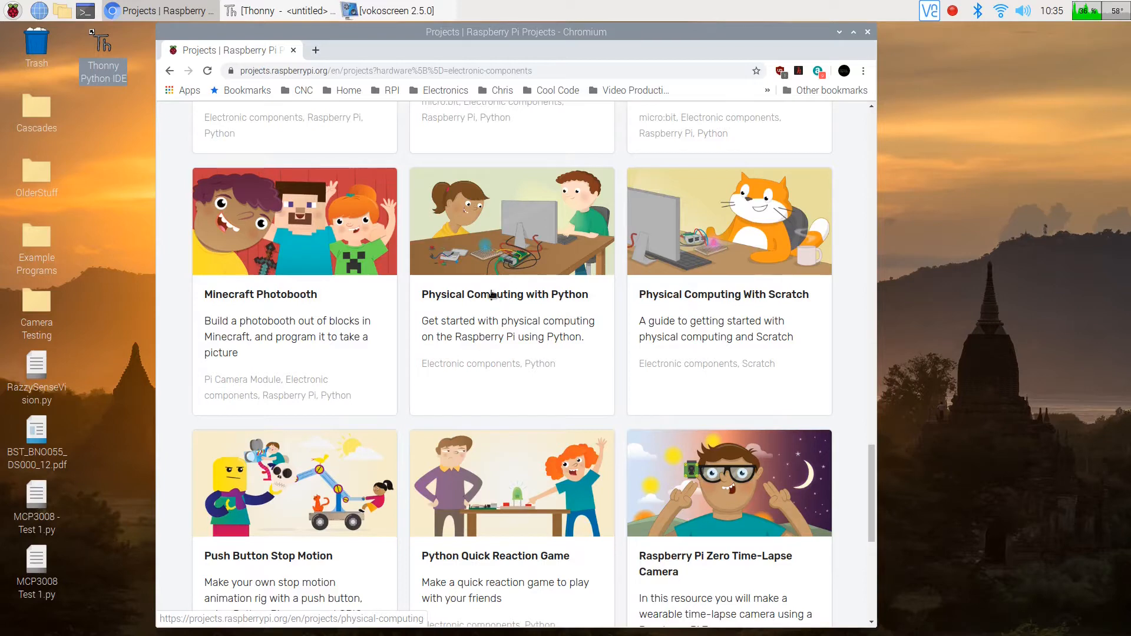
Open Physical Computing with Python at its Analogue inputs step and reach the SPI setup section.
left_click(504, 294)
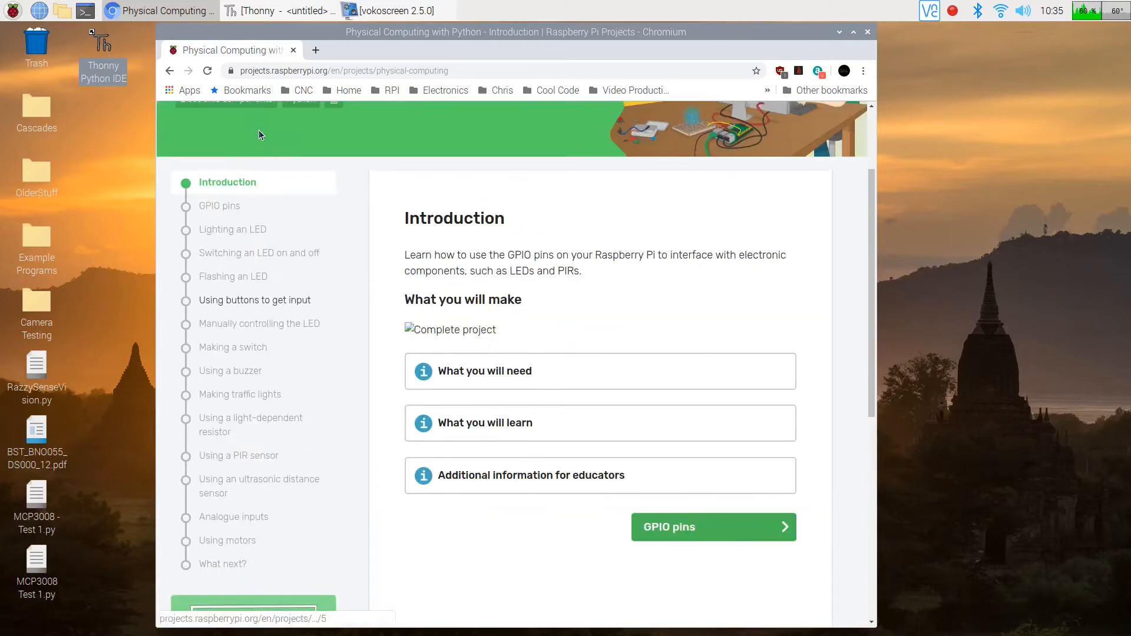
mouse_move(273, 409)
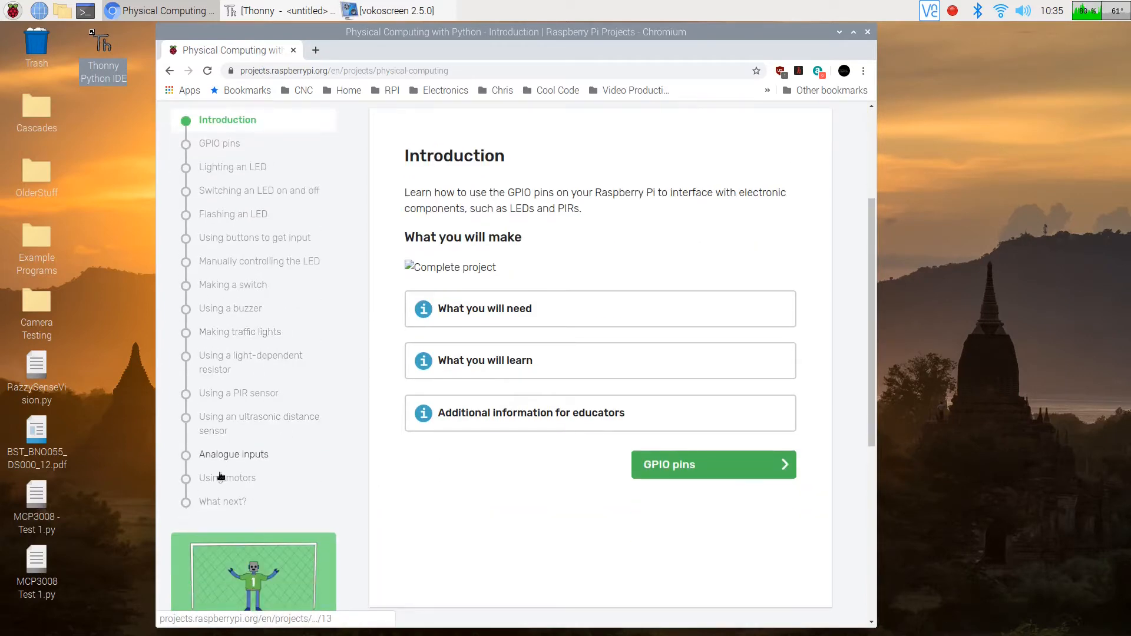
mouse_move(230, 455)
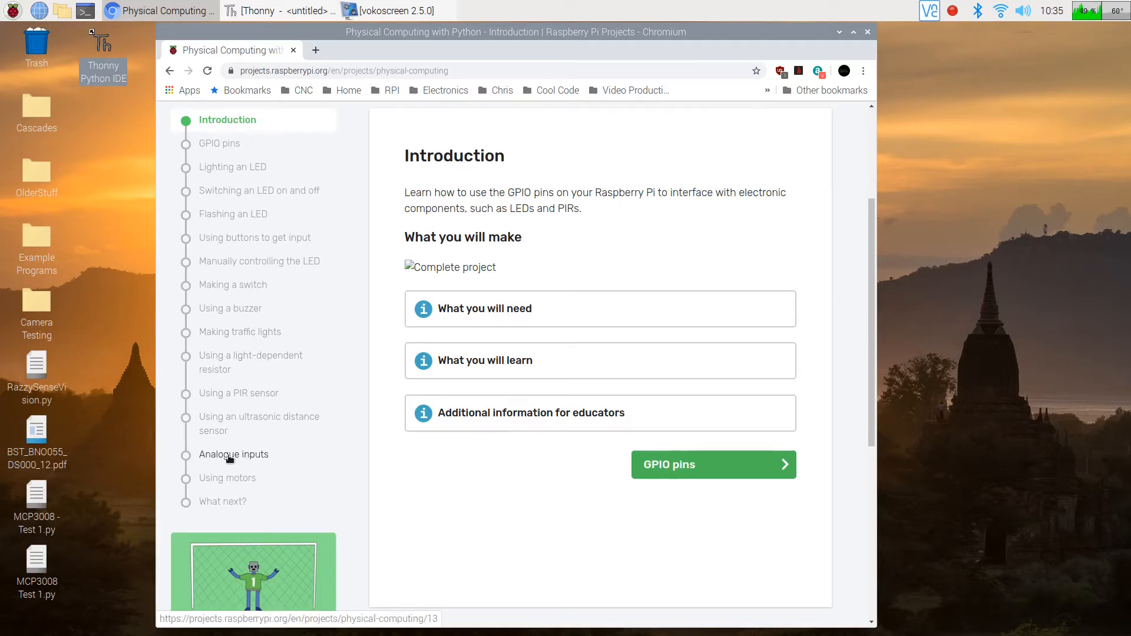
left_click(234, 454)
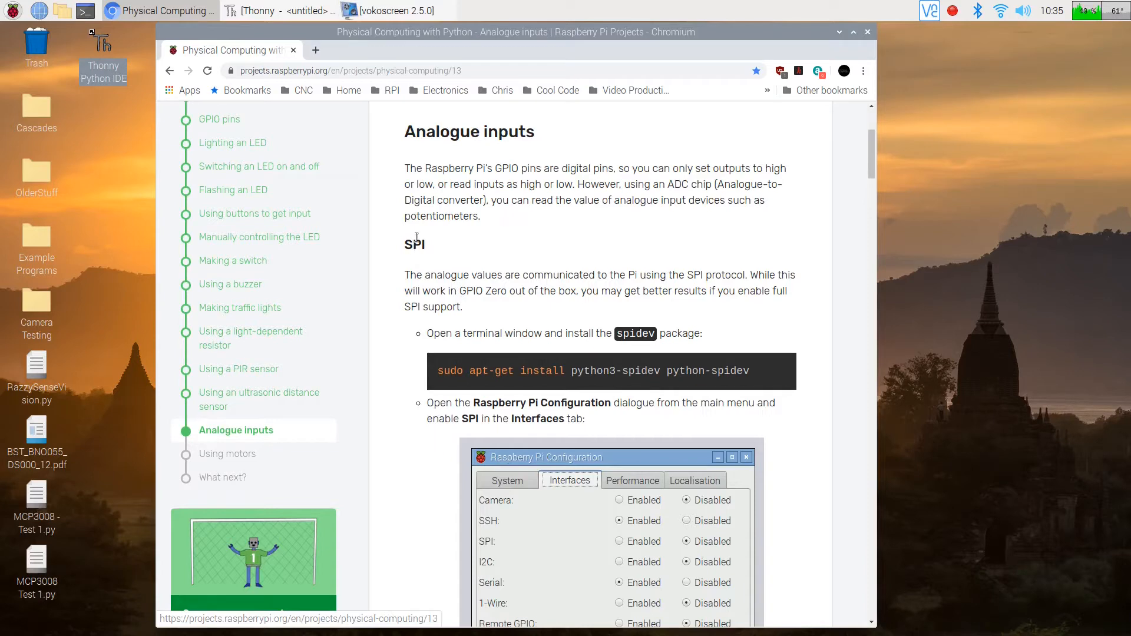
mouse_move(462, 275)
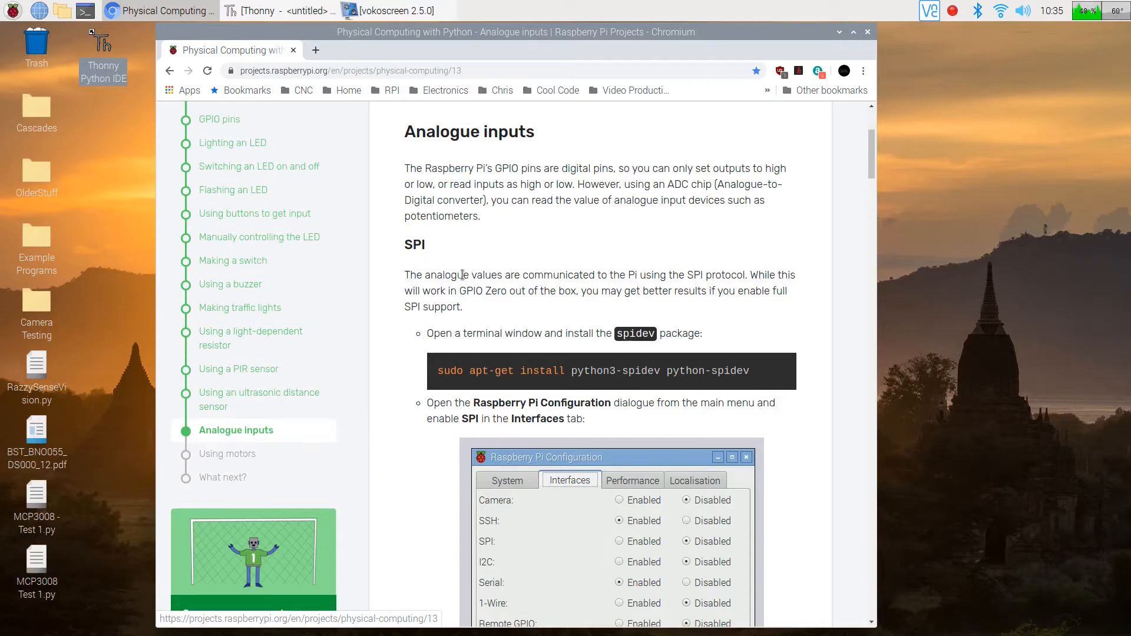
scroll("down", 3)
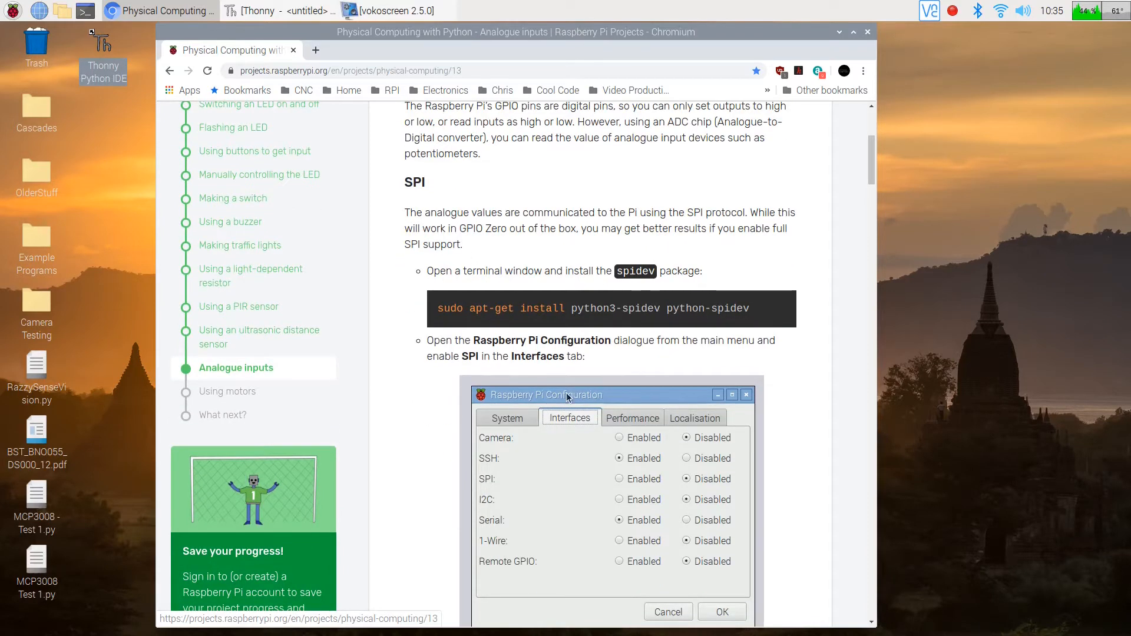
scroll("down", 3)
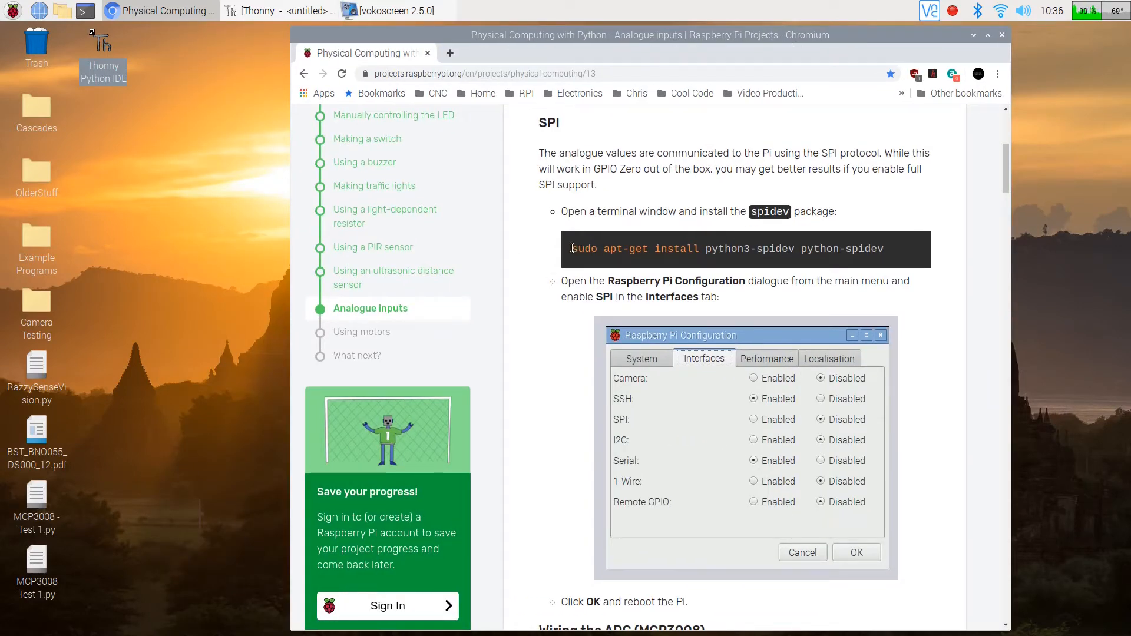
Copy the sudo apt-get install python3-spidev python-spidev command and run it in LXTerminal.
left_click_drag(571, 249, 882, 249)
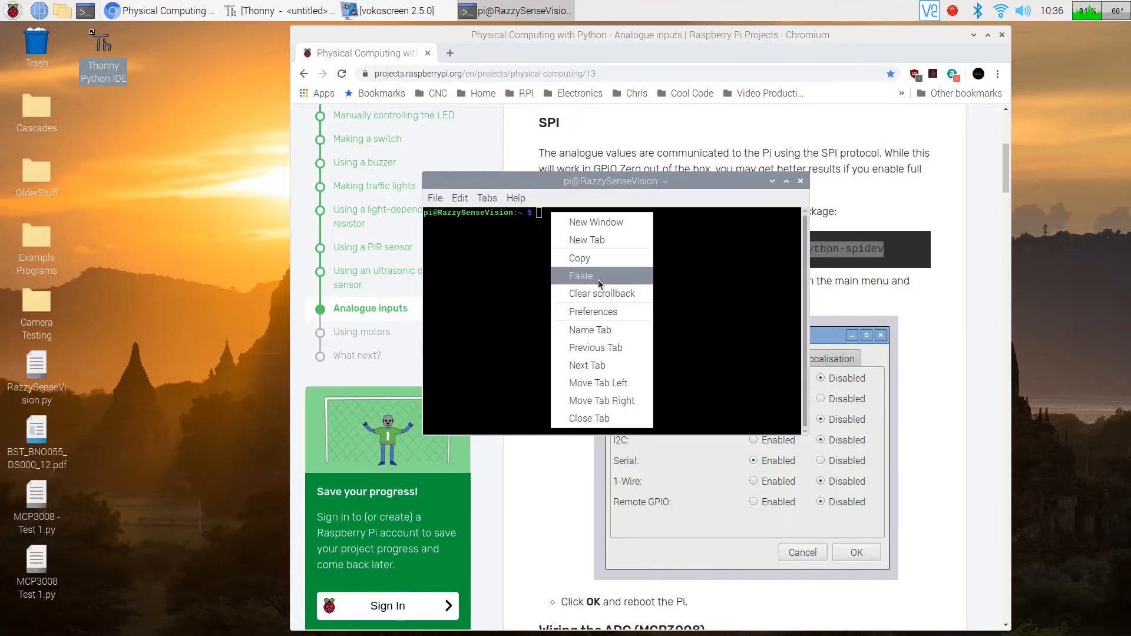
left_click(581, 276)
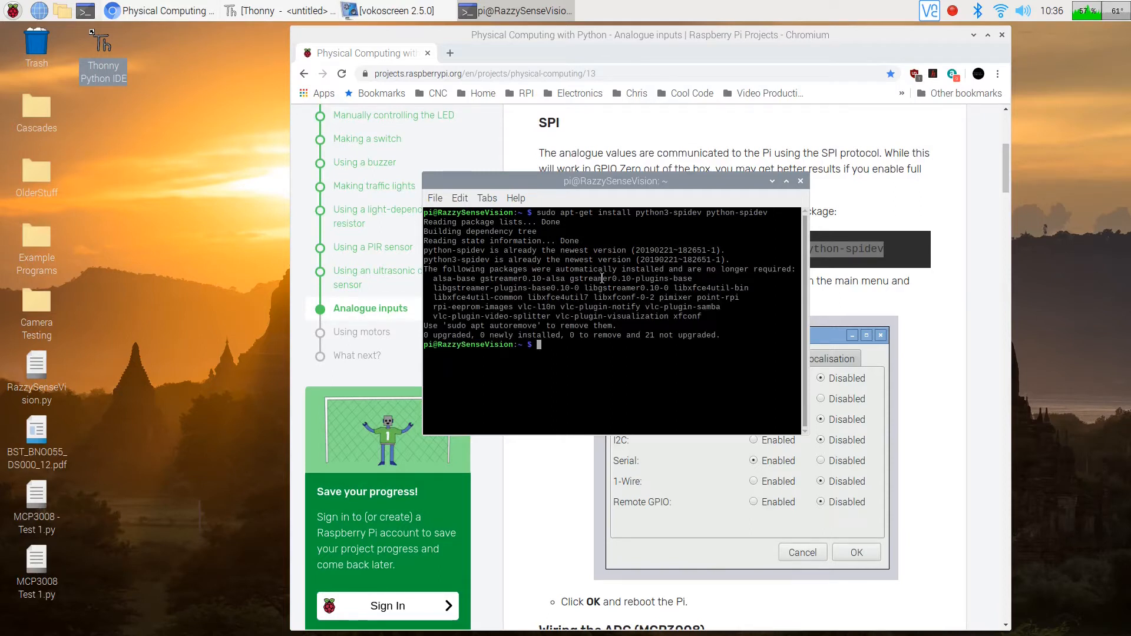
mouse_move(595, 343)
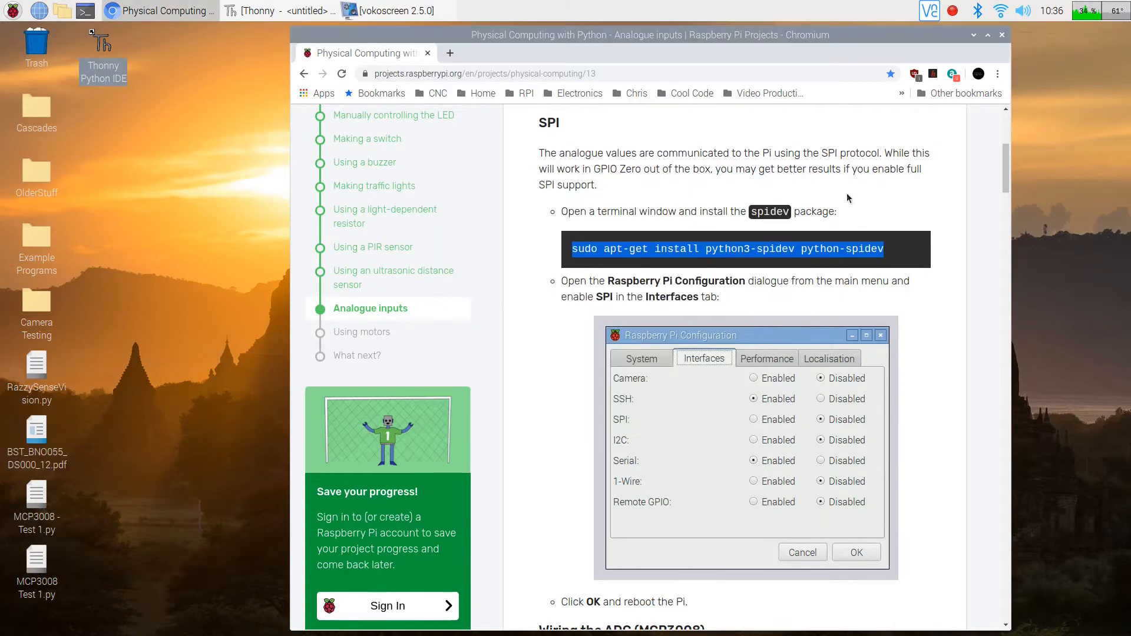
mouse_move(626, 425)
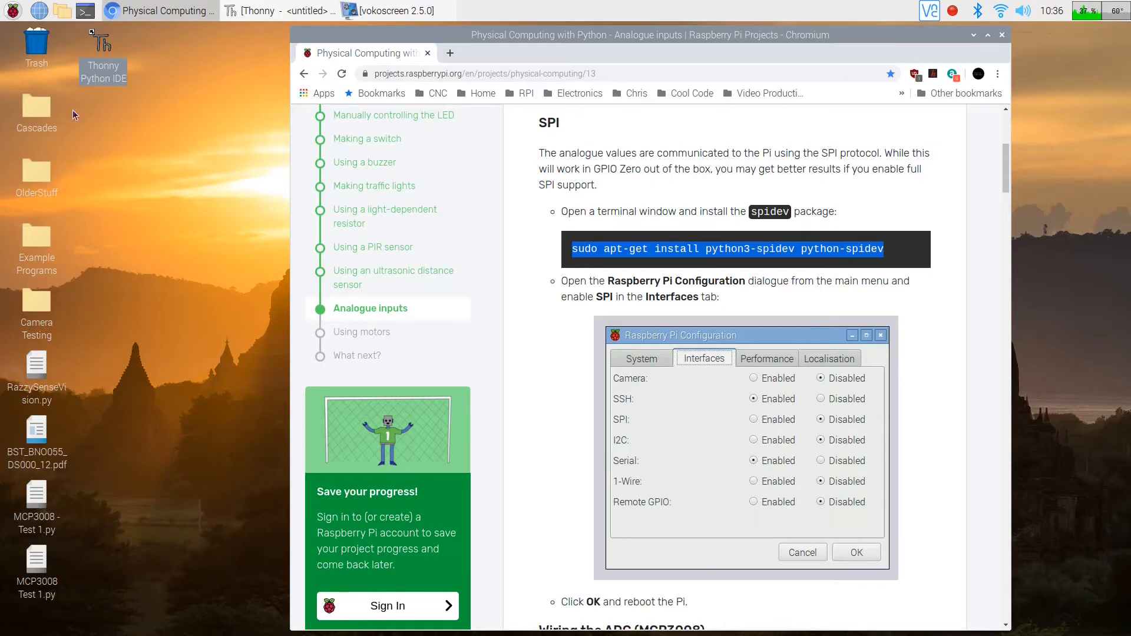
left_click(8, 10)
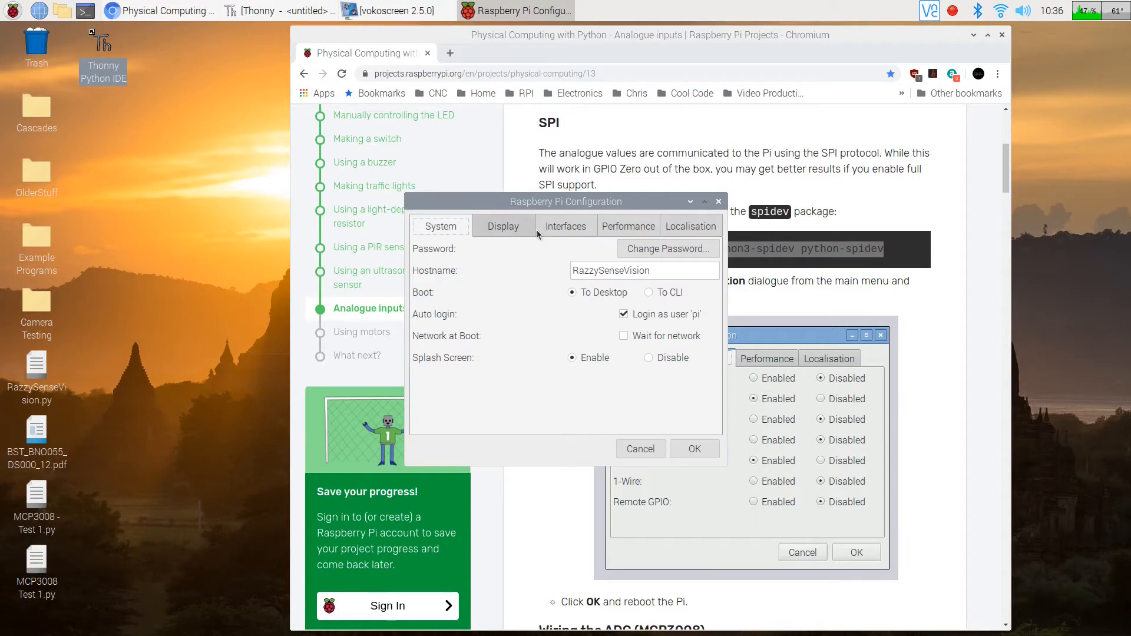
left_click(565, 227)
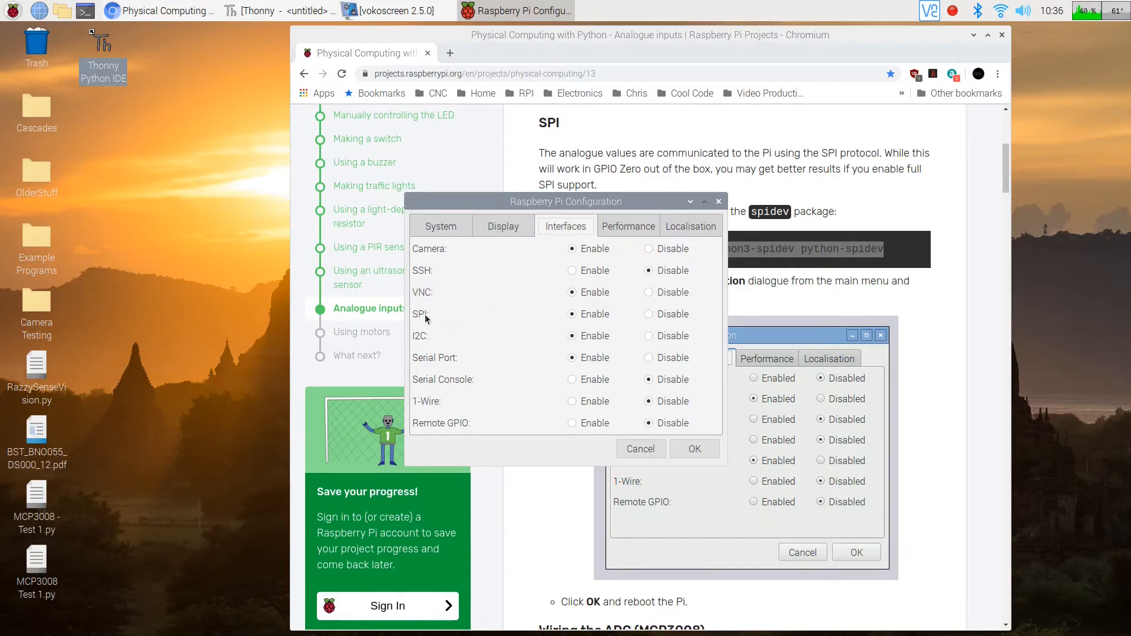
left_click(573, 313)
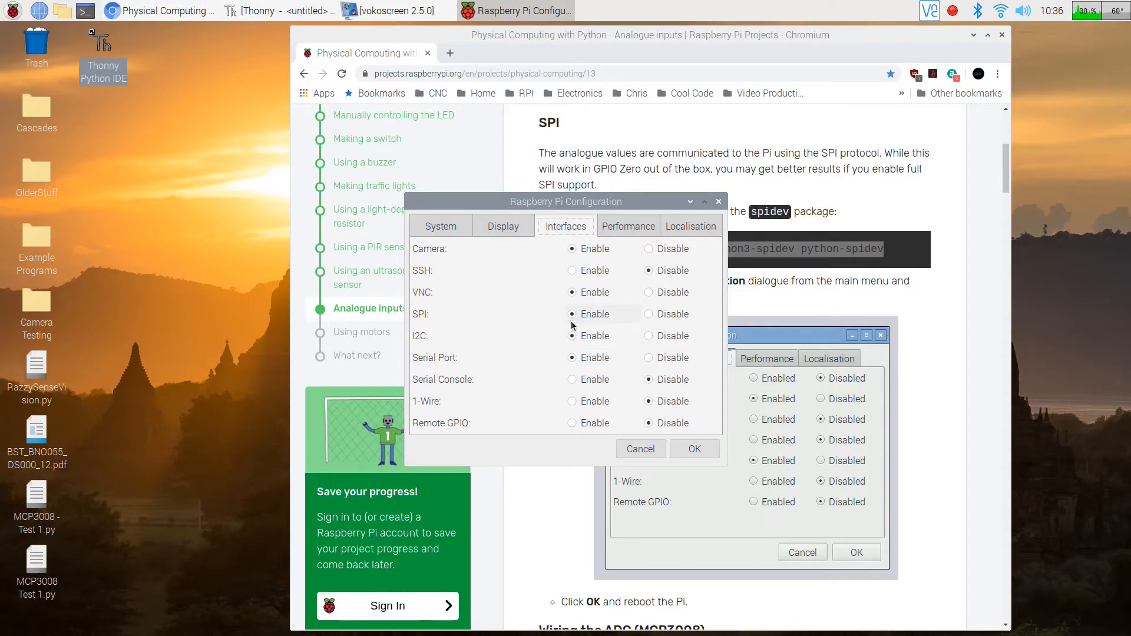
mouse_move(577, 321)
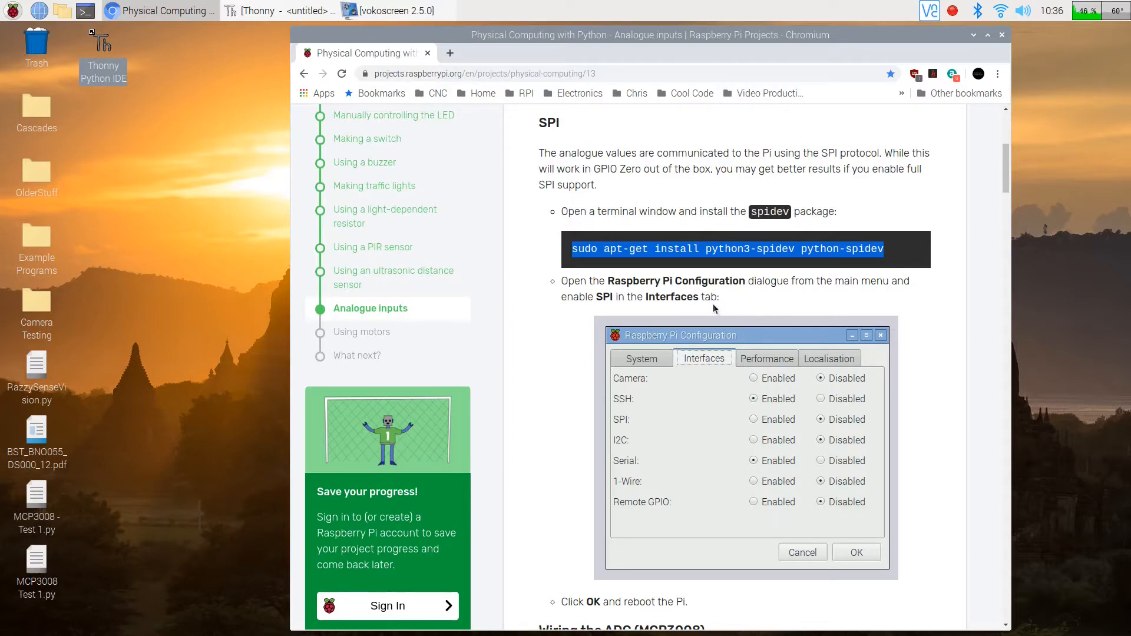
Read past the MCP3008 wiring and potentiometer sections down to the tutorial's Code section.
scroll("down", 3)
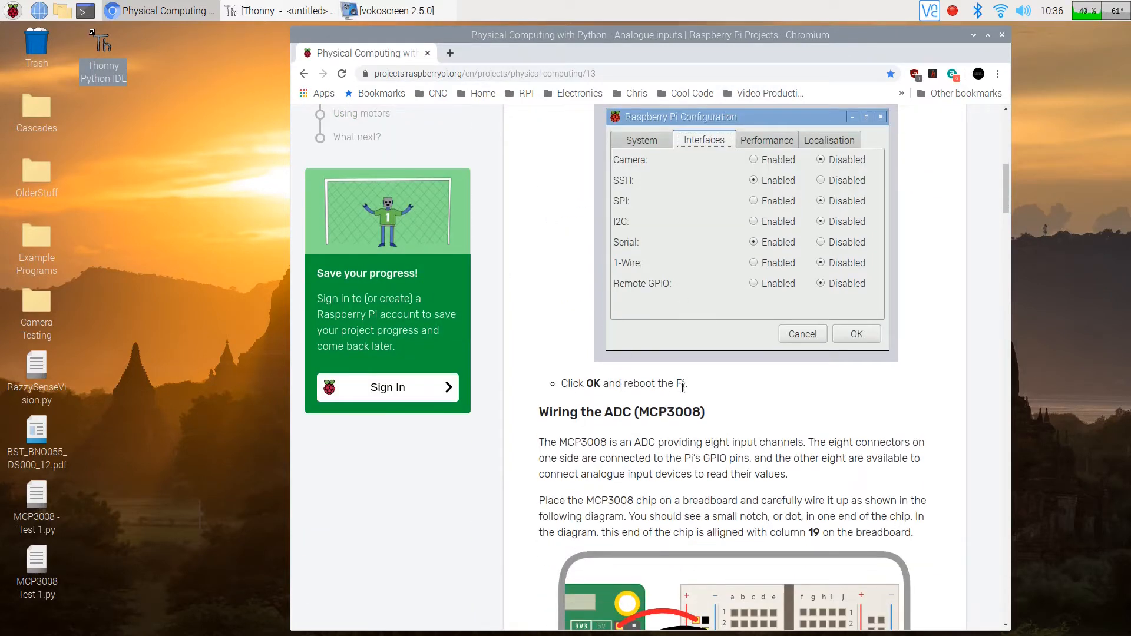
left_click(856, 333)
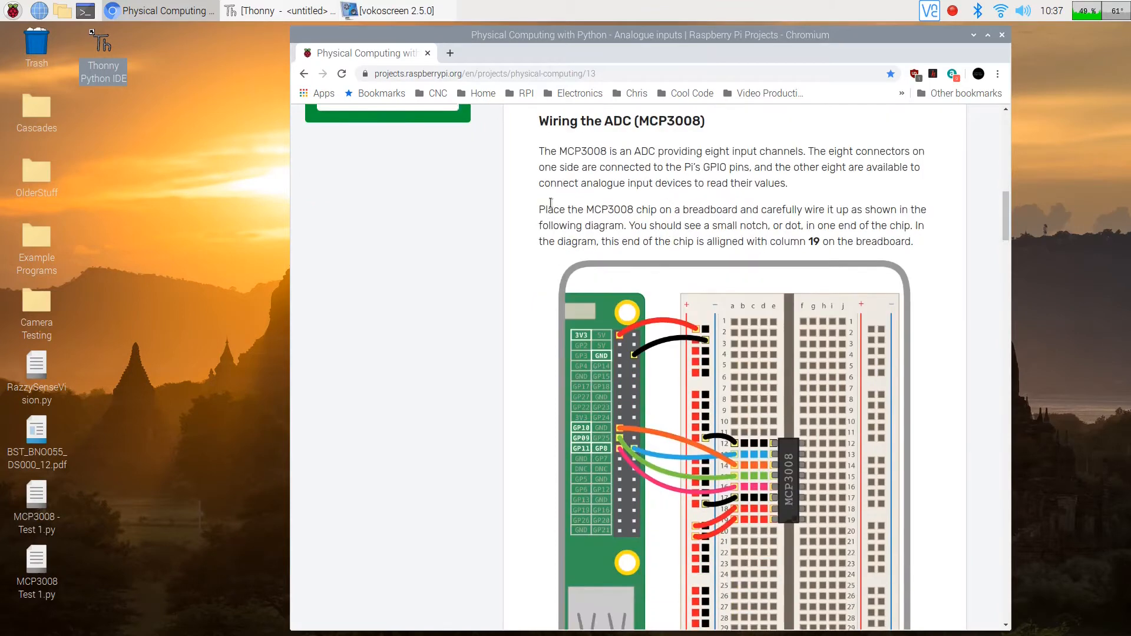
scroll("down", 3)
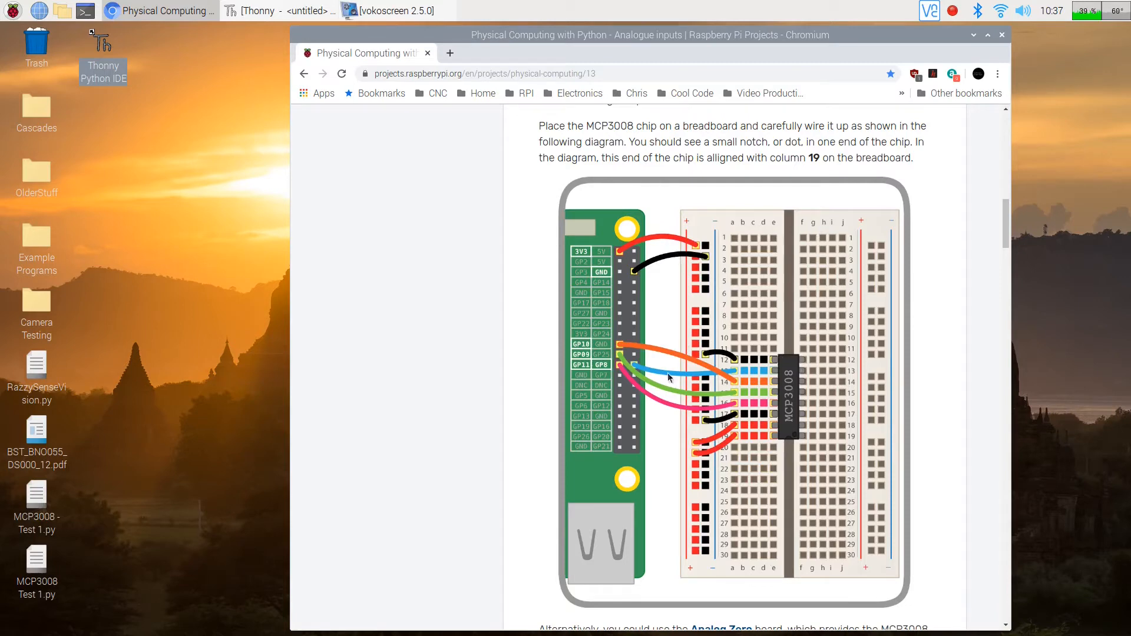
scroll("down", 3)
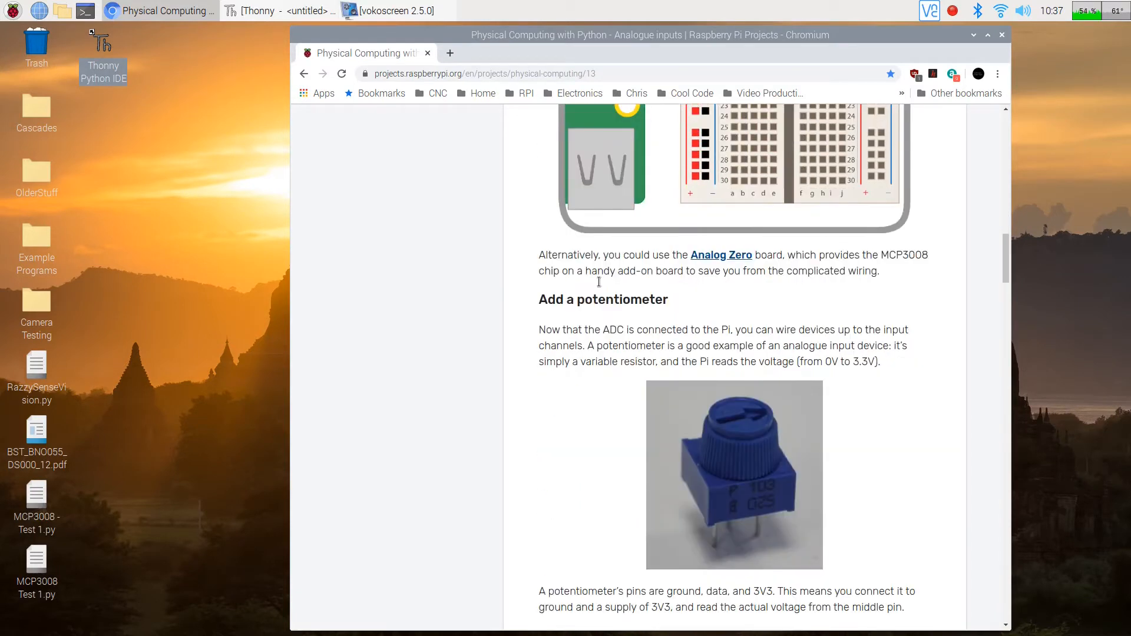
scroll("down", 3)
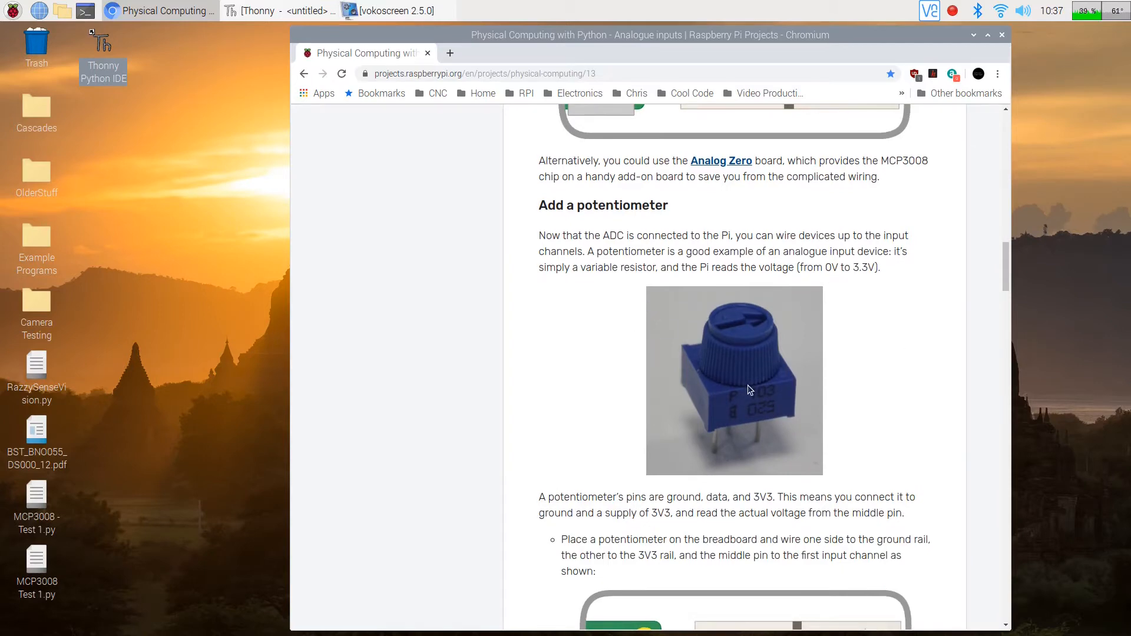
scroll("down", 3)
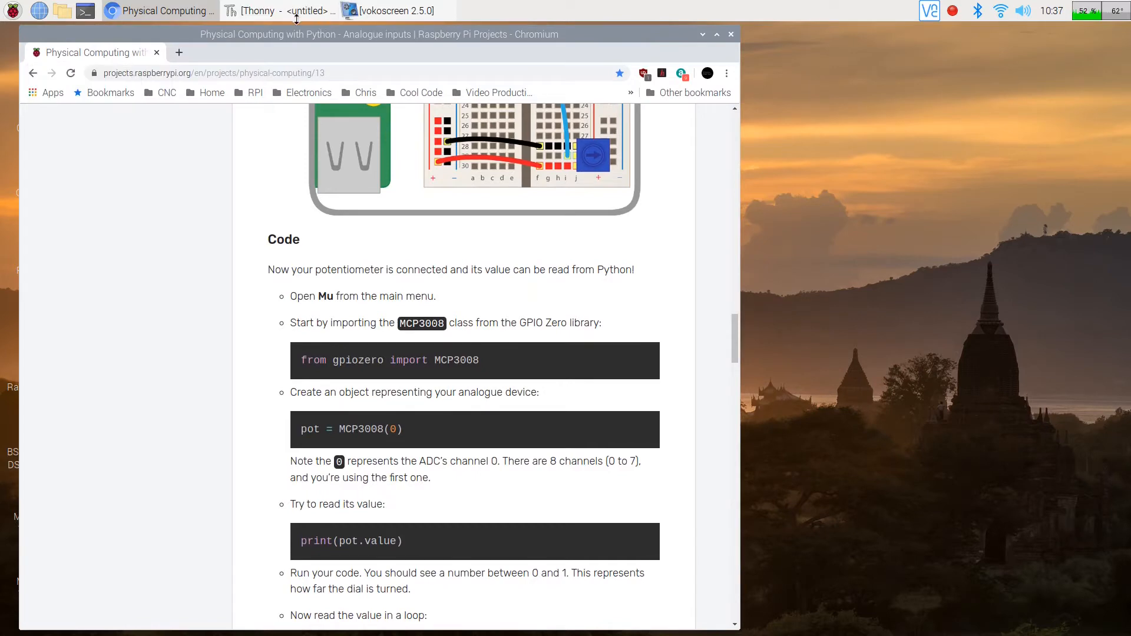
Bring Thonny beside the tutorial and copy the gpiozero MCP3008 import line into the script.
left_click(281, 11)
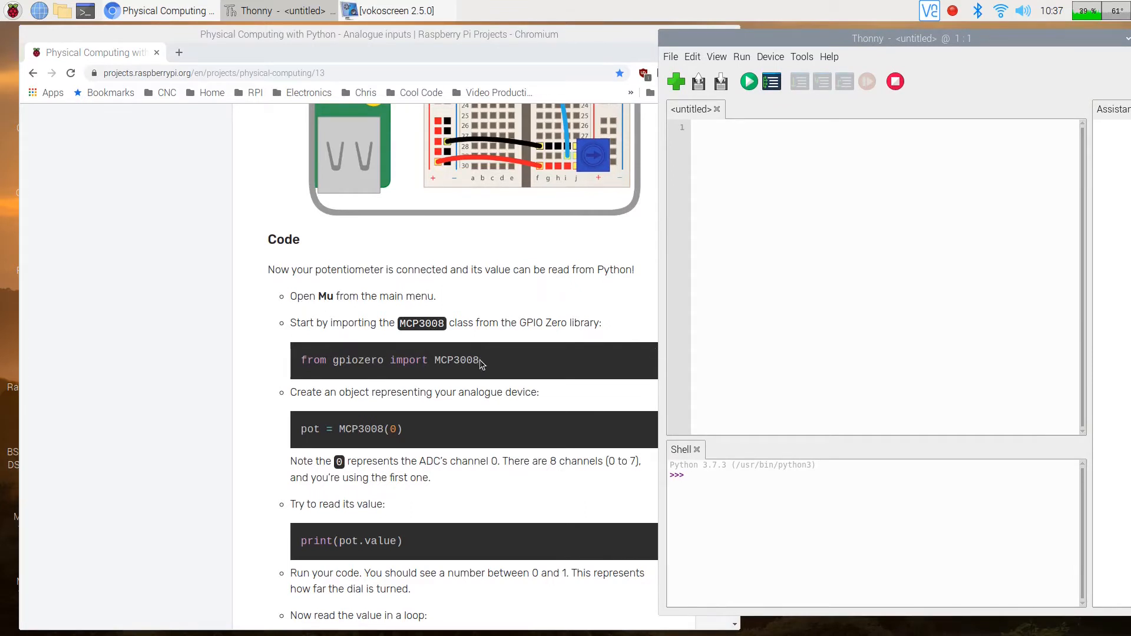
left_click_drag(353, 360, 479, 361)
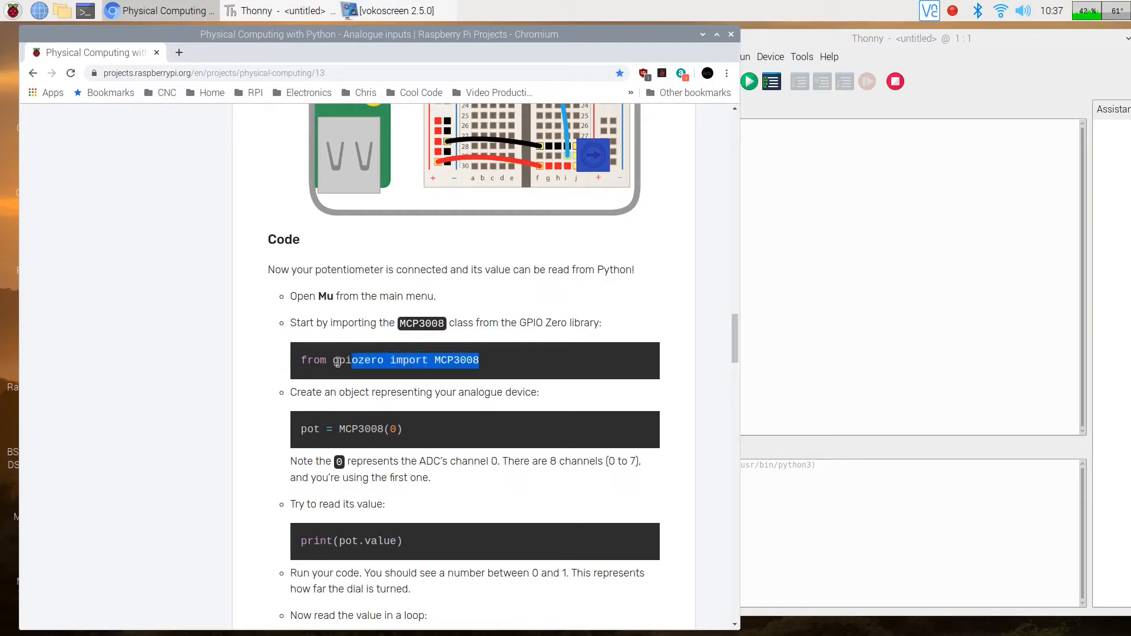
left_click_drag(335, 360, 301, 360)
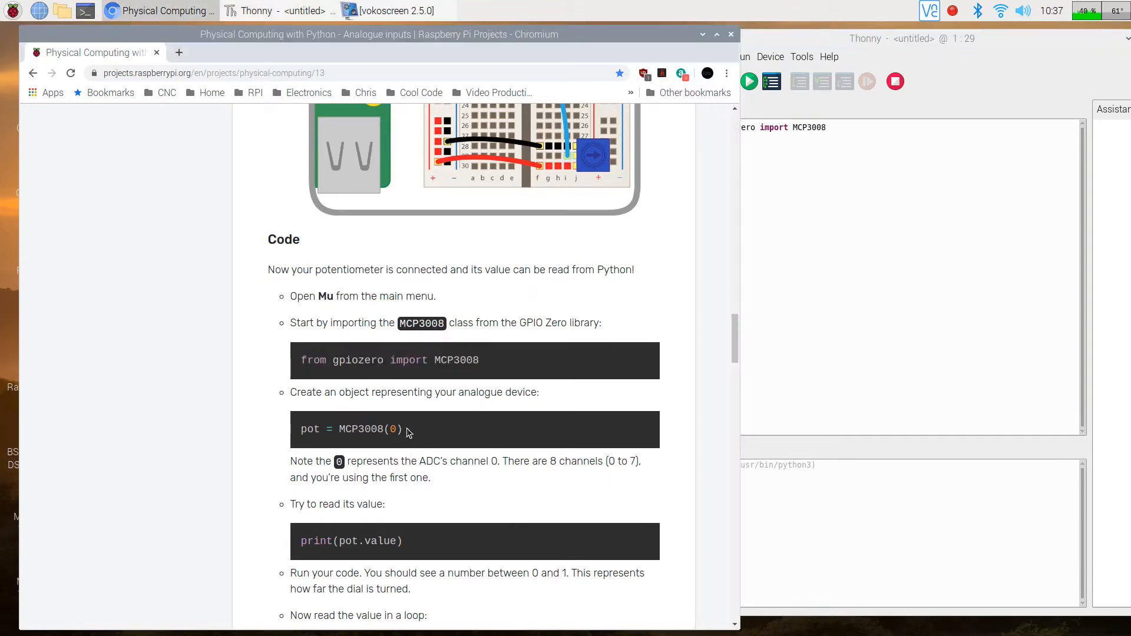
Add the pot = MCP3008(0) line creating the potentiometer on channel 0.
triple_click(349, 429)
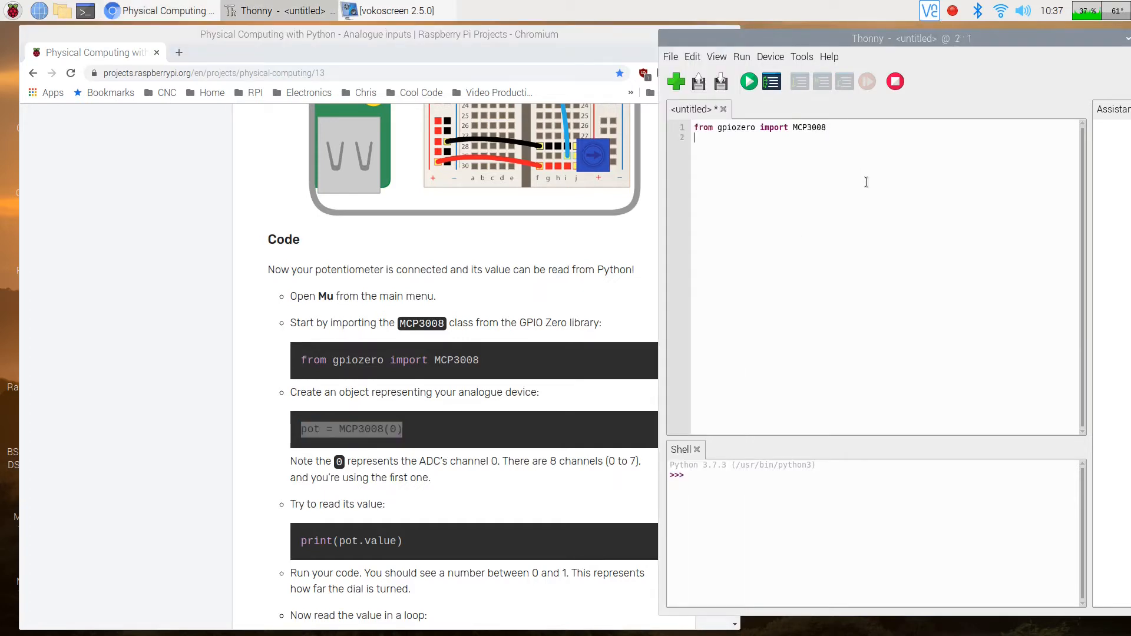
type("pot = MCP3008(0)")
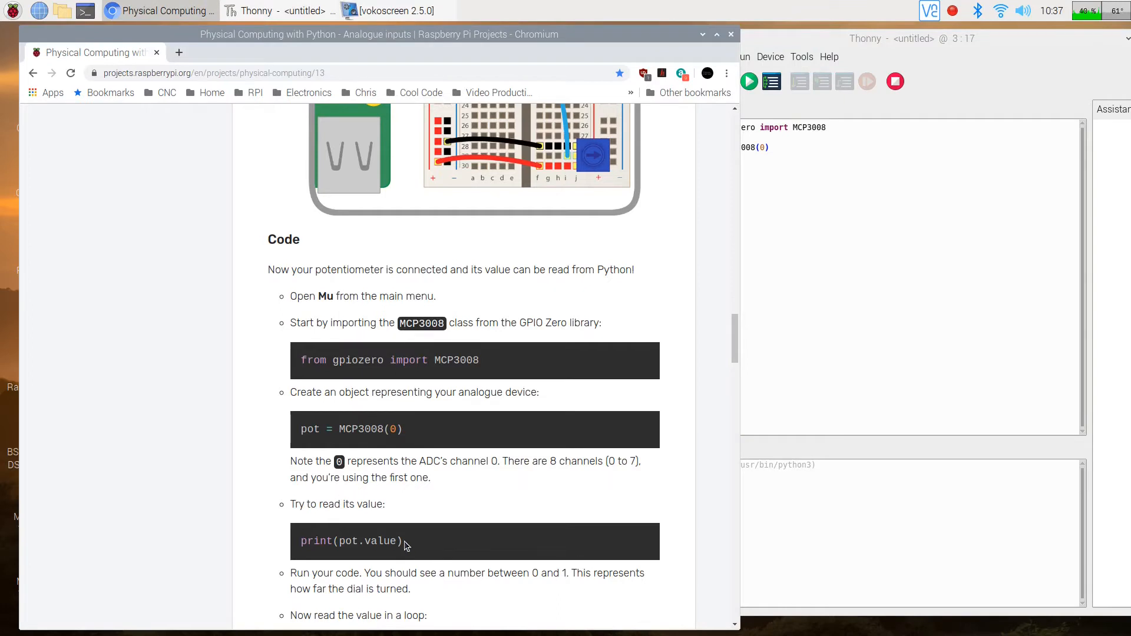
scroll("down", 3)
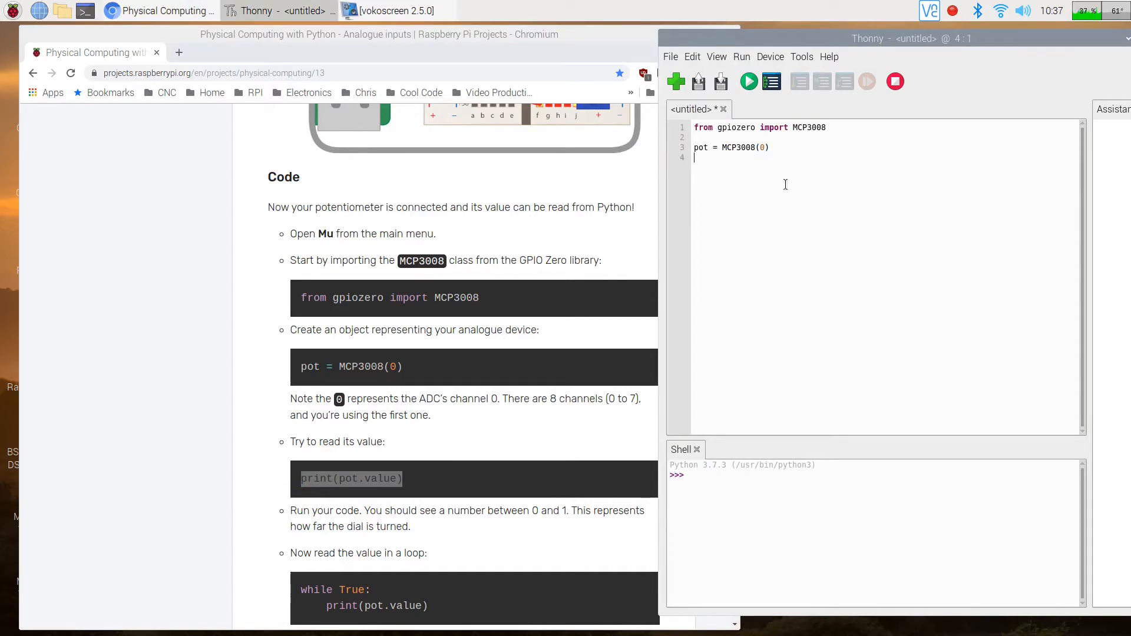
Add print(pot.value) and save the script to the Desktop as MCP3008 Test 2.py.
type("print(pot.value)")
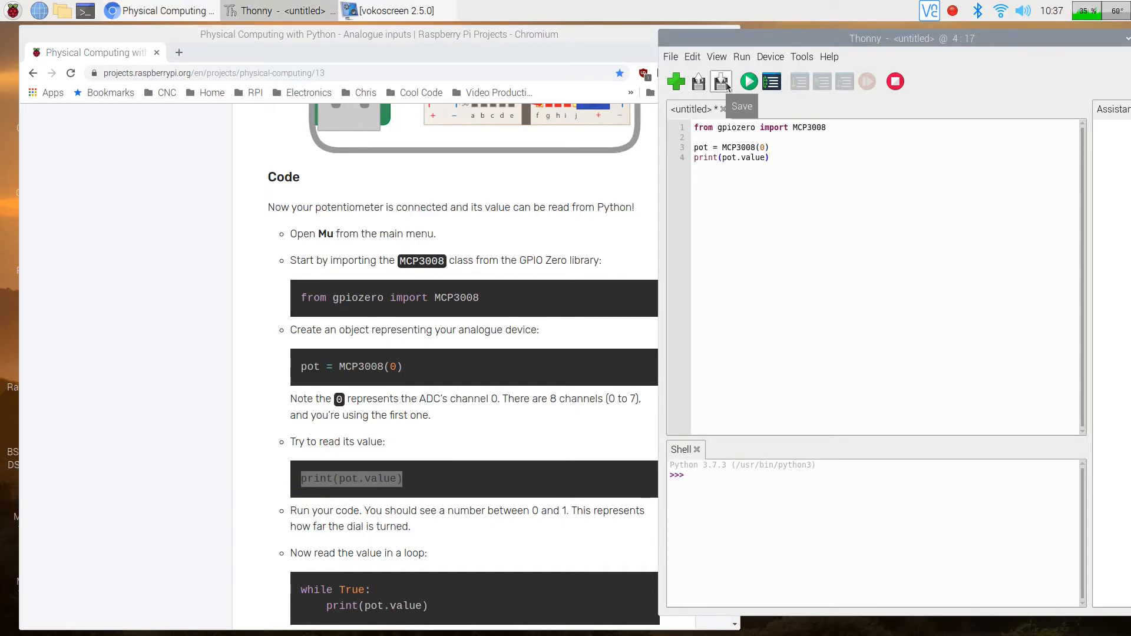
left_click(721, 81)
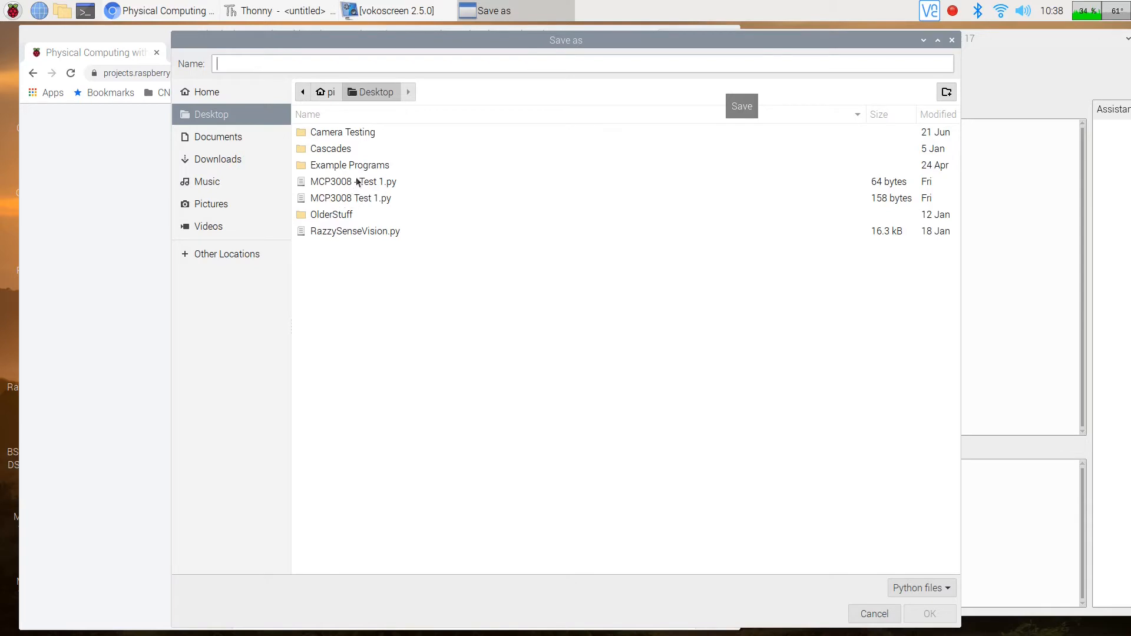
left_click(354, 198)
type("pMCP3008 Test")
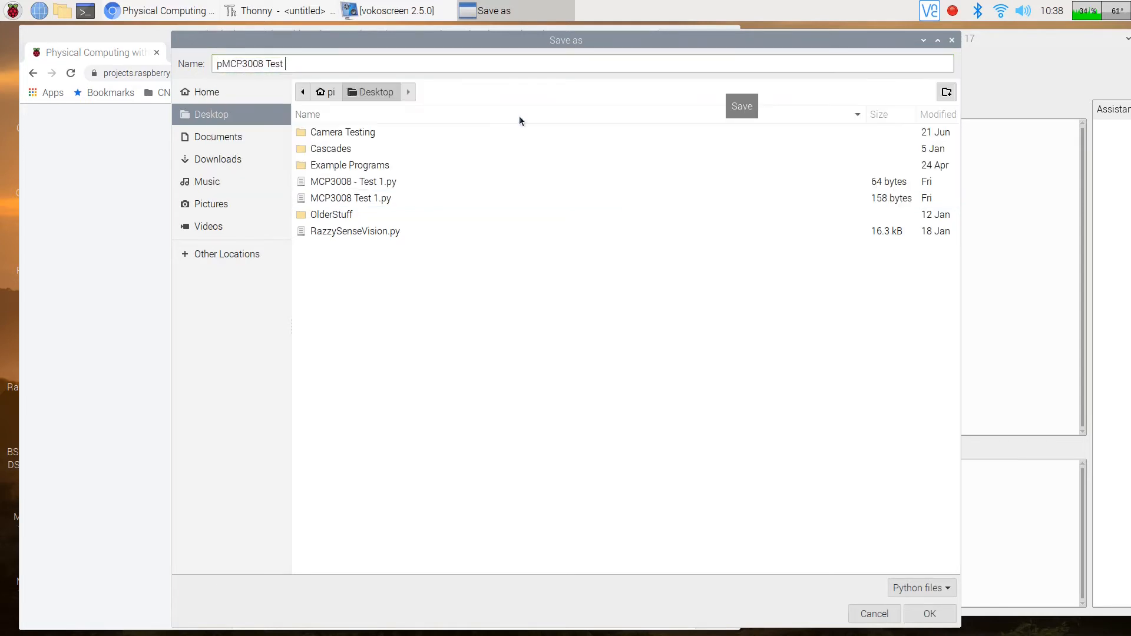
type("2")
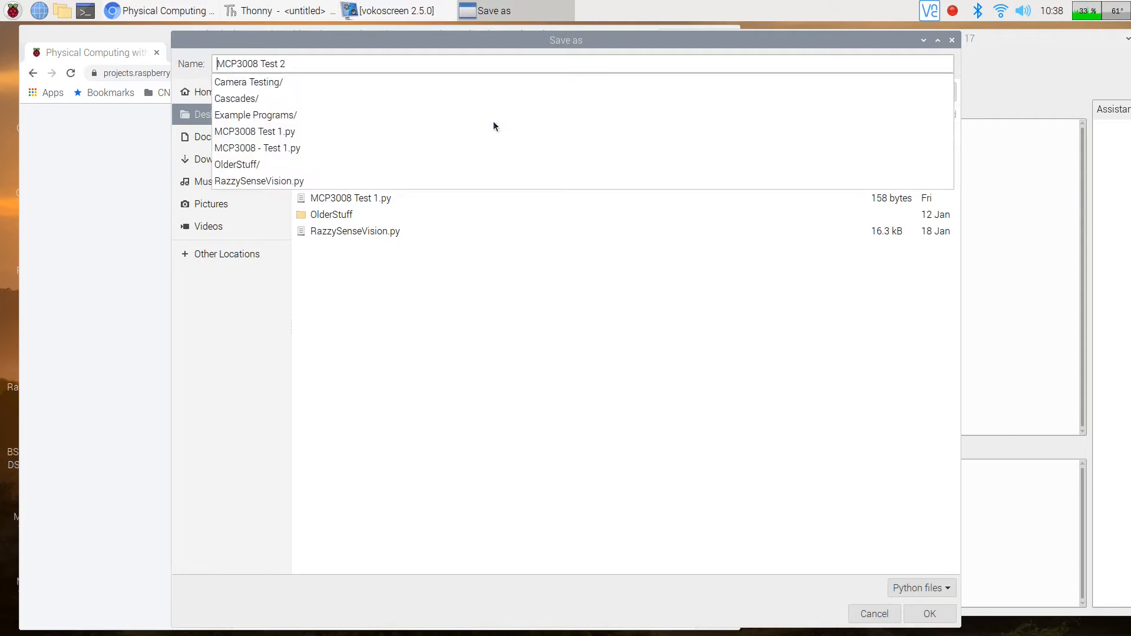
left_click(929, 614)
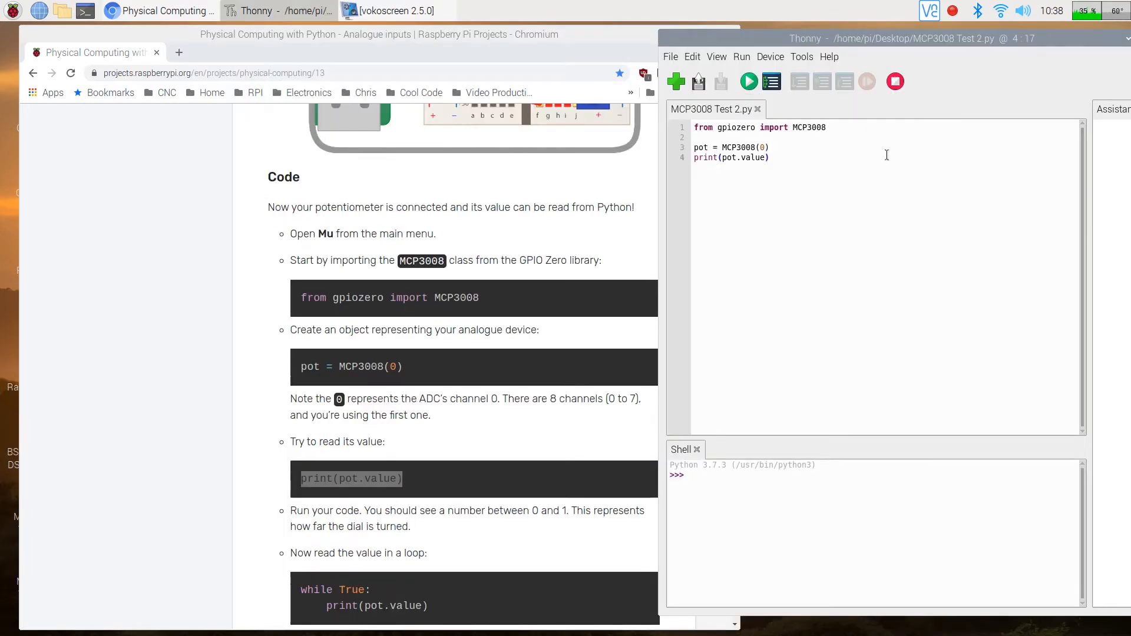
Run the script several times, printing pot readings of 0.50, 1.0 and 0.0005.
left_click(749, 81)
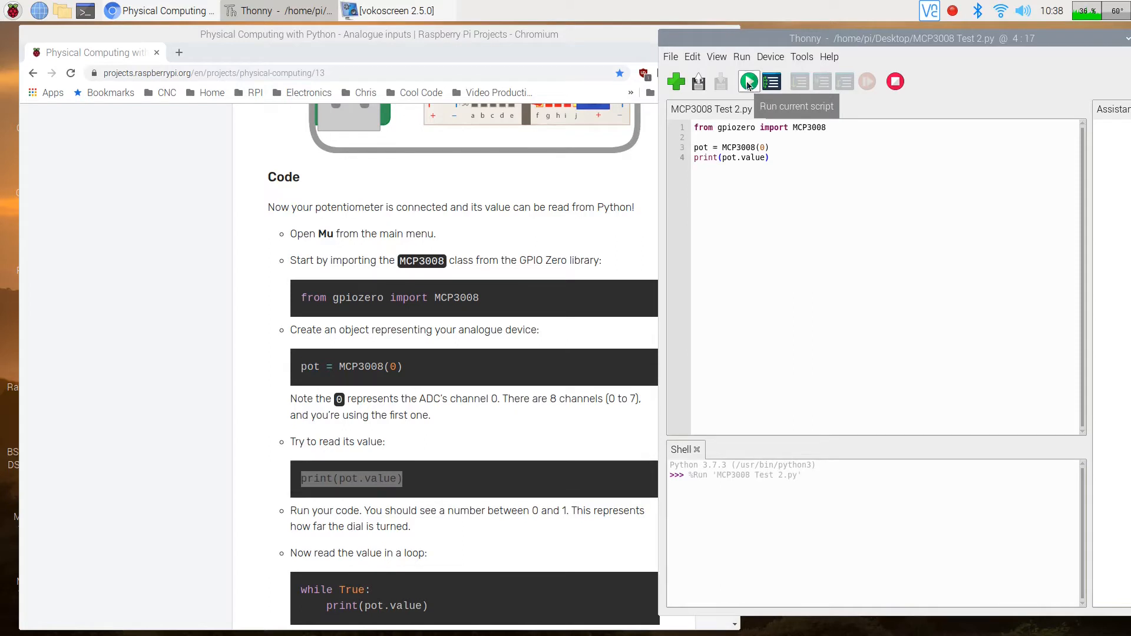
left_click(748, 81)
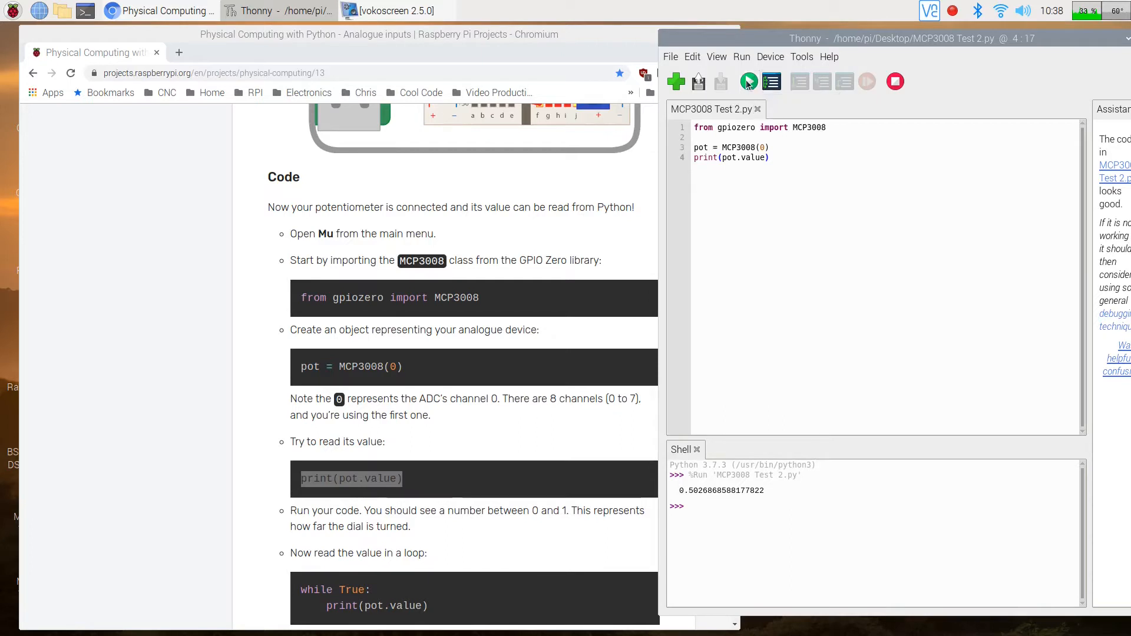
left_click(748, 81)
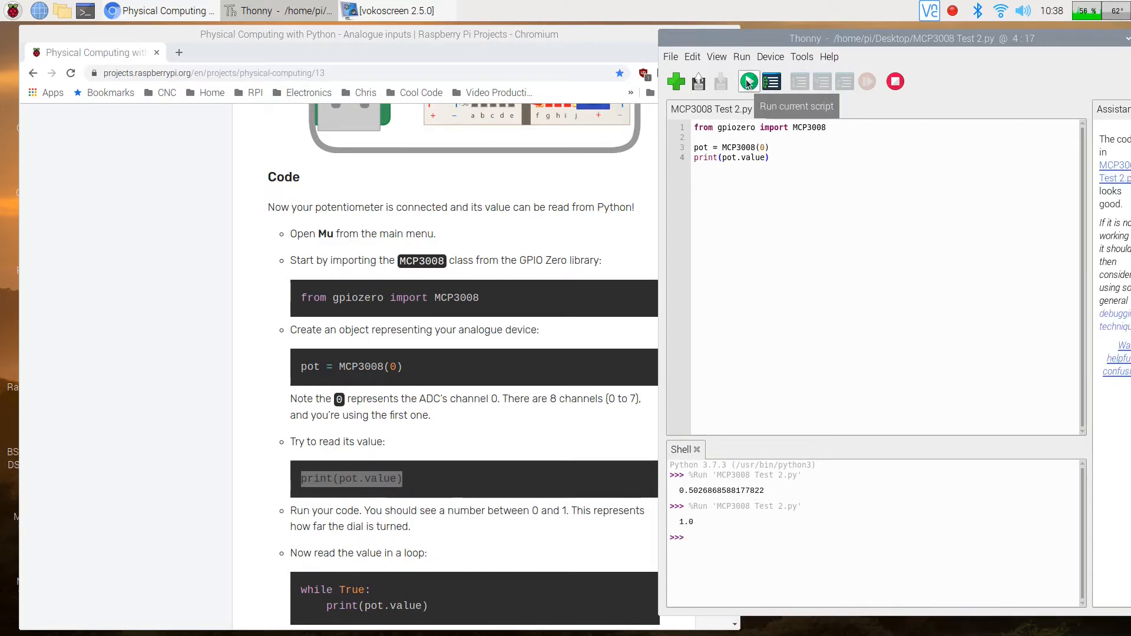
left_click(747, 81)
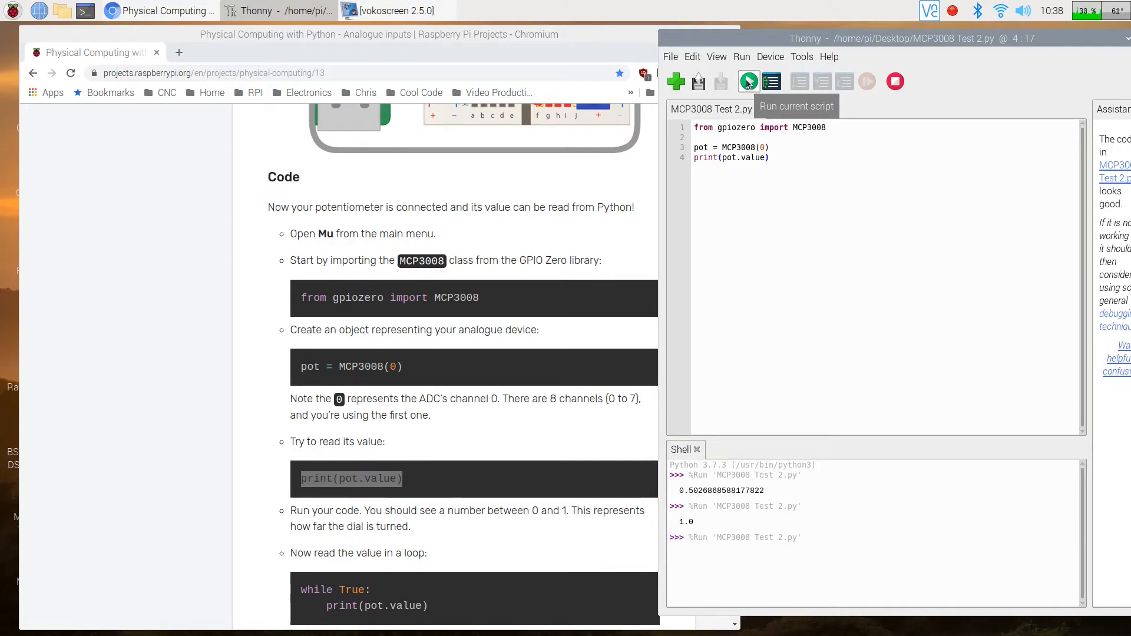
left_click(748, 81)
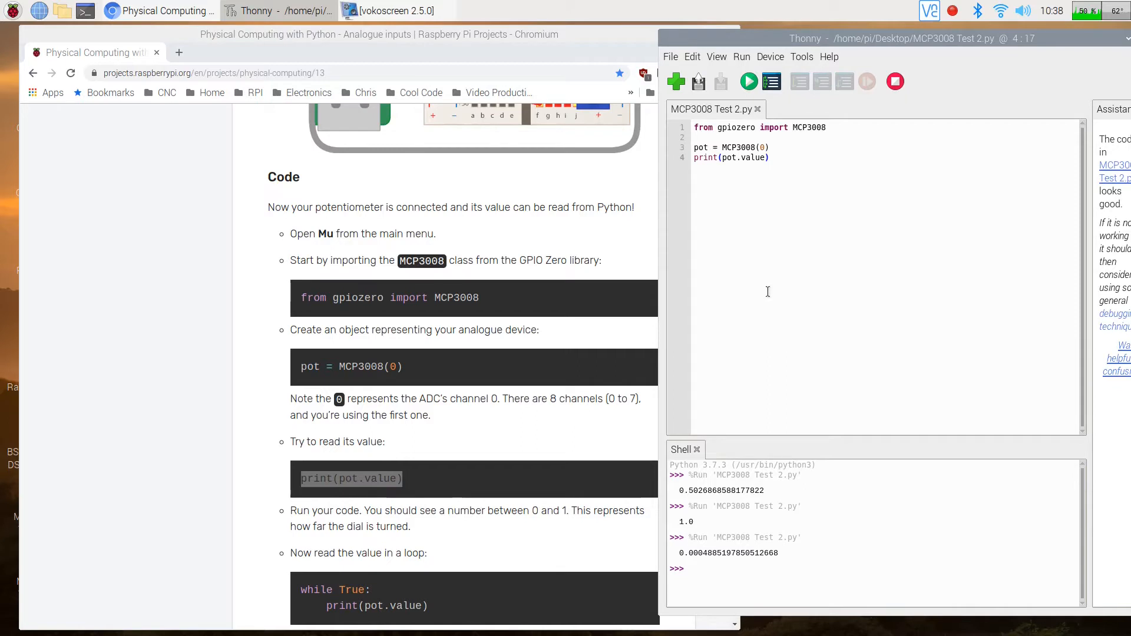
mouse_move(775, 245)
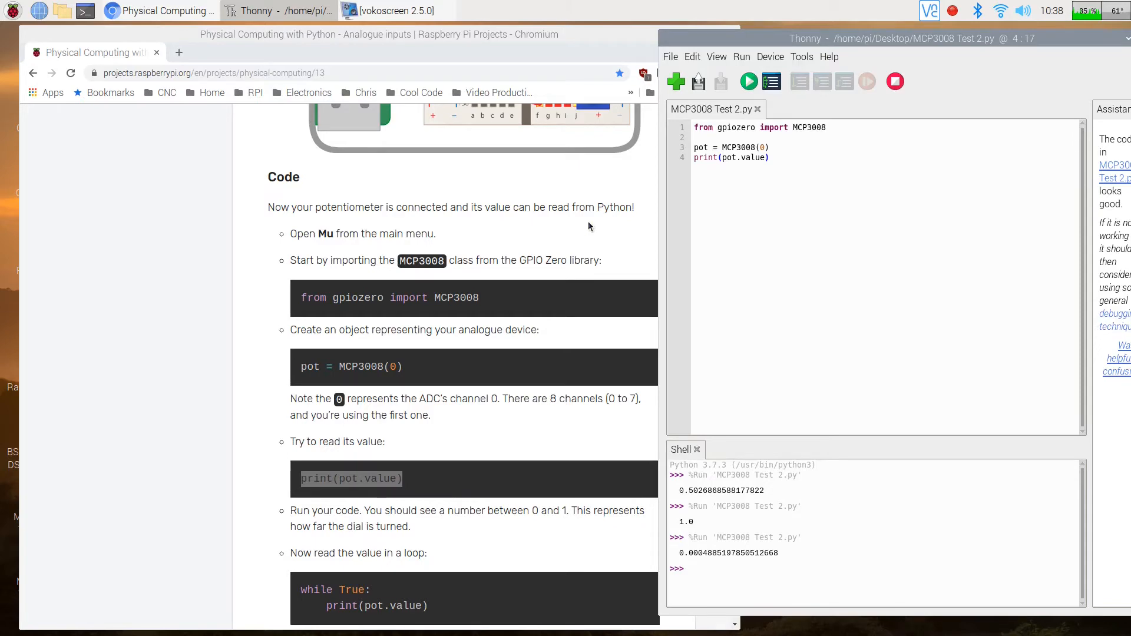
scroll("down", 3)
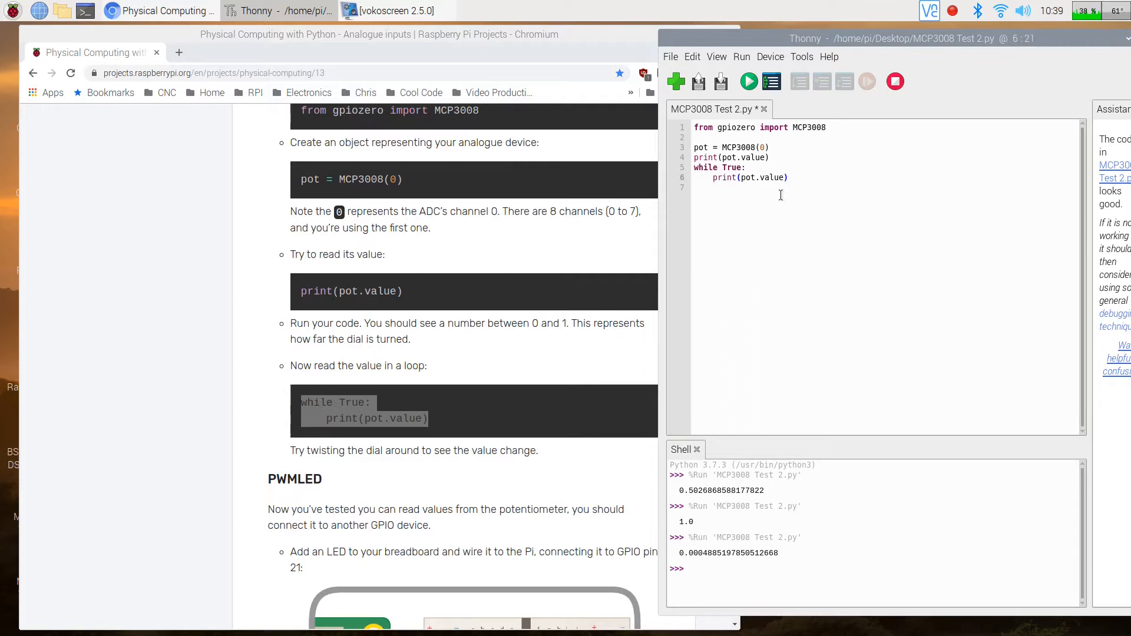
mouse_move(748, 81)
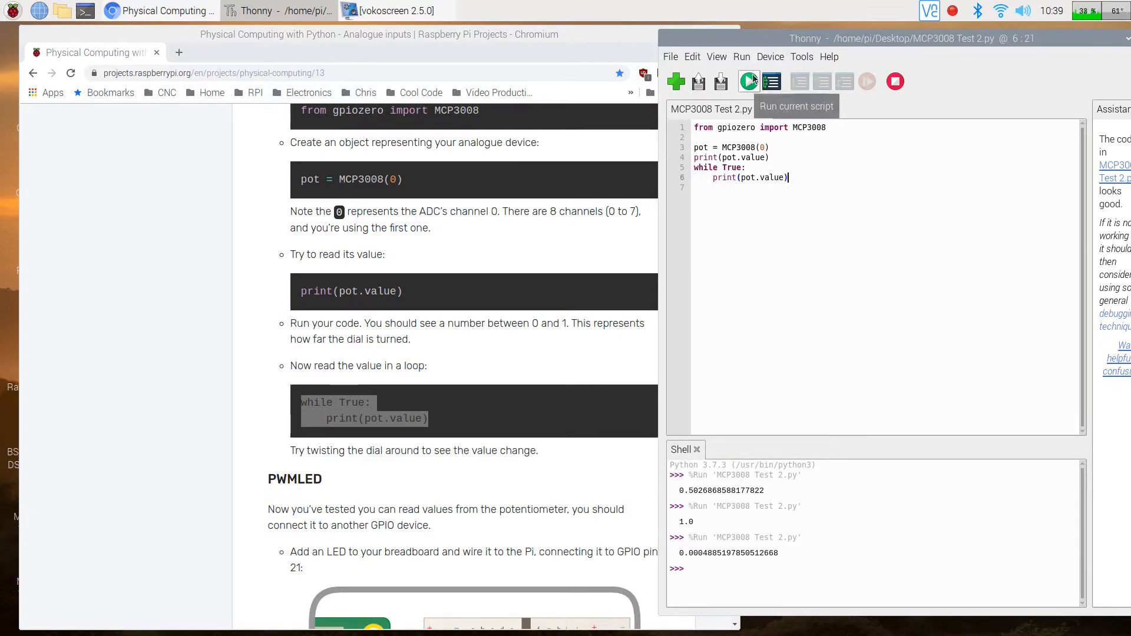
Run the while True loop until 1.0 readings flood the shell, then stop it.
left_click(748, 82)
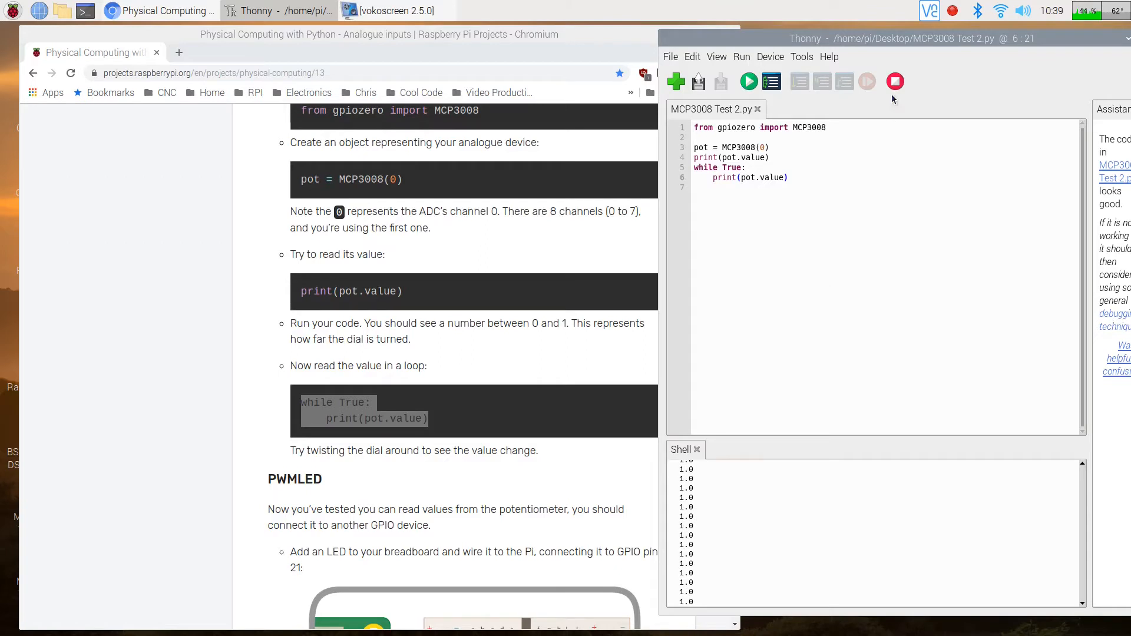
left_click(896, 82)
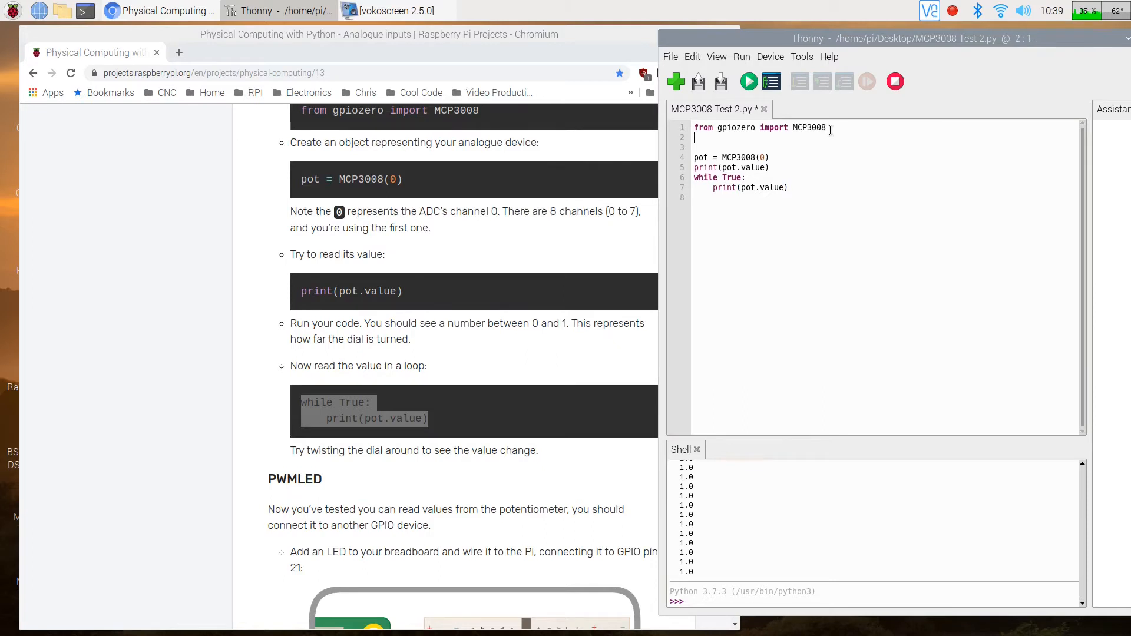
Add 'from time import sleep' and sleep(.25) inside the loop, then run the timed script.
type("from time import")
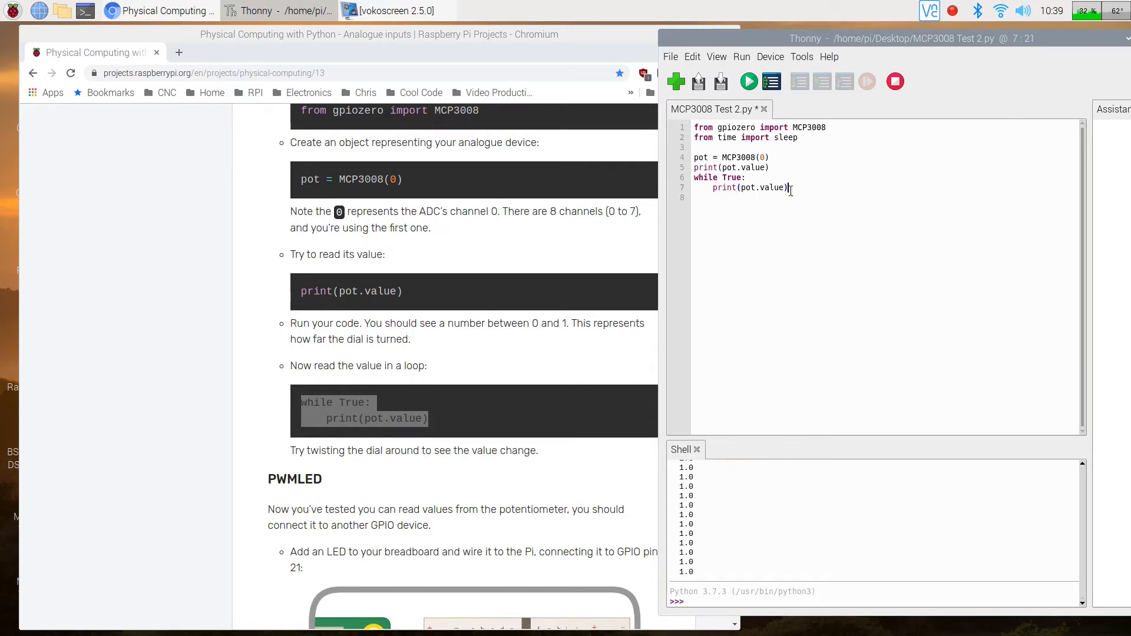
type("sl")
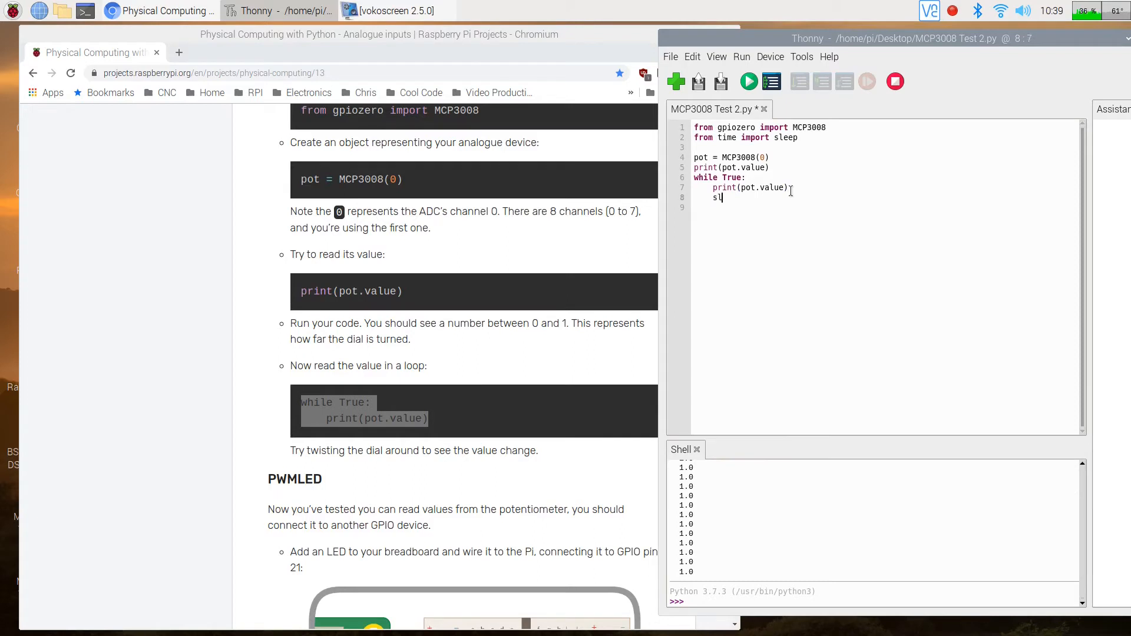
type("eep(")
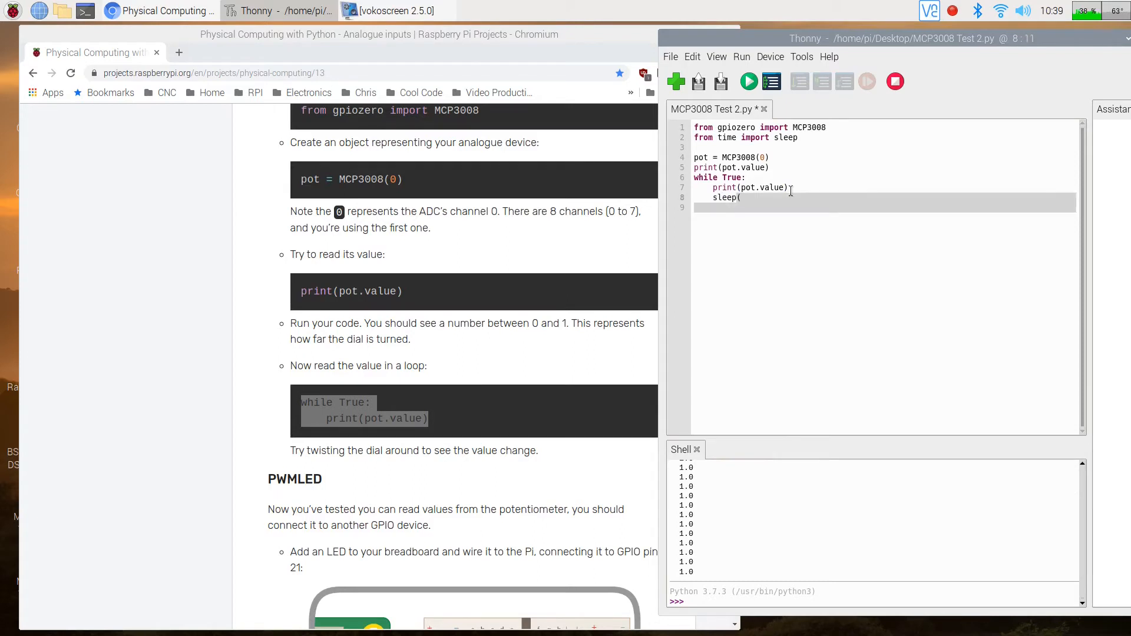
type(".25)")
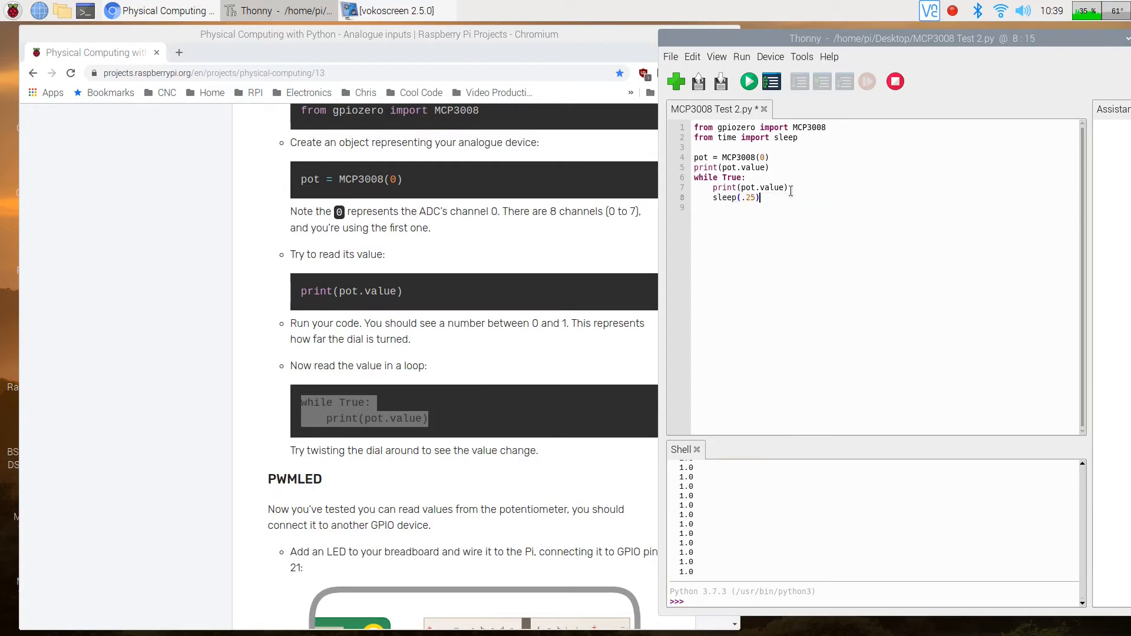
mouse_move(750, 82)
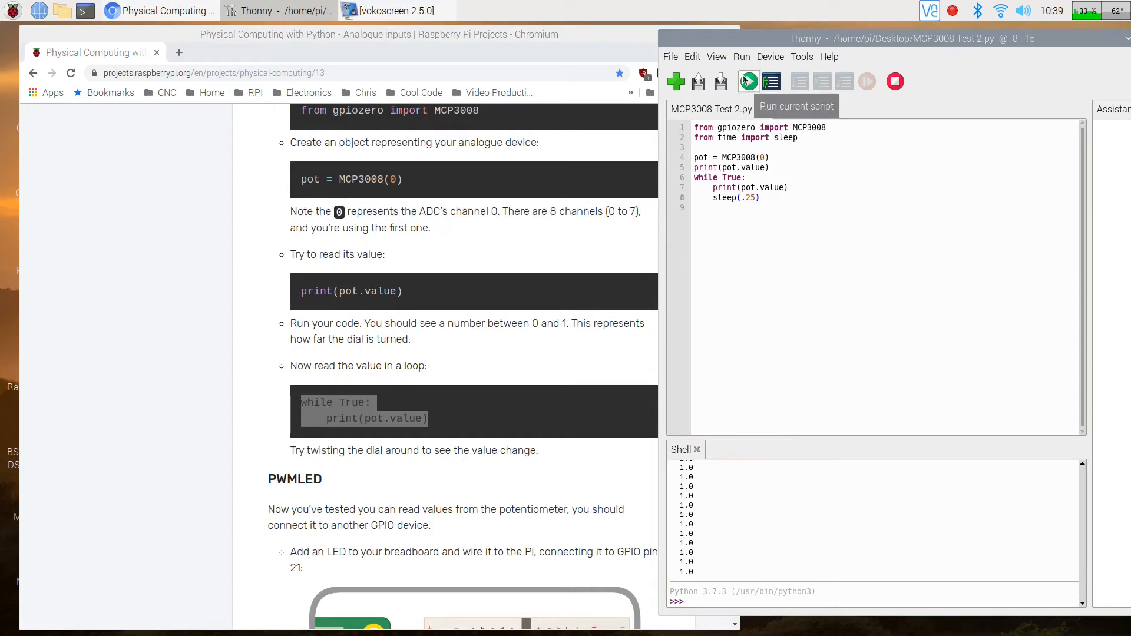
left_click(748, 81)
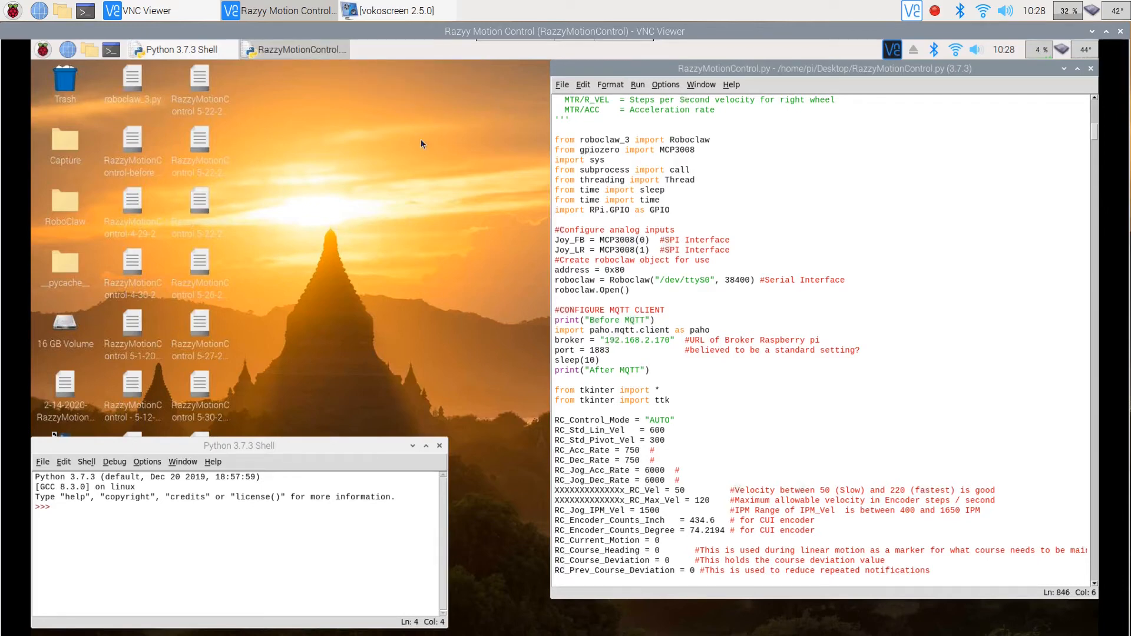
mouse_move(539, 214)
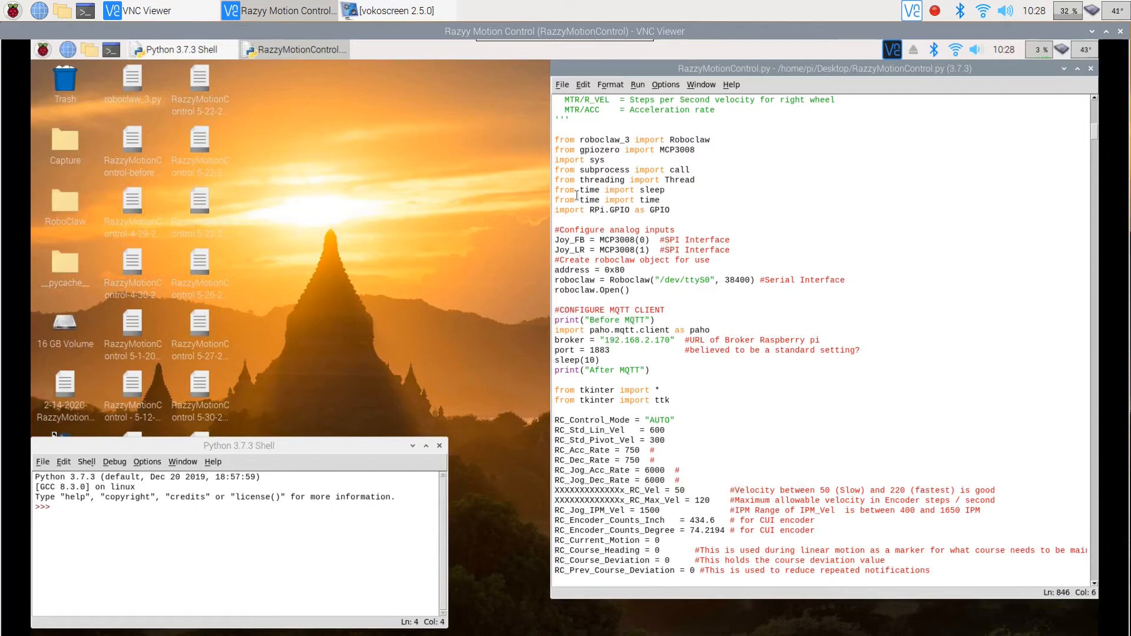
mouse_move(638, 152)
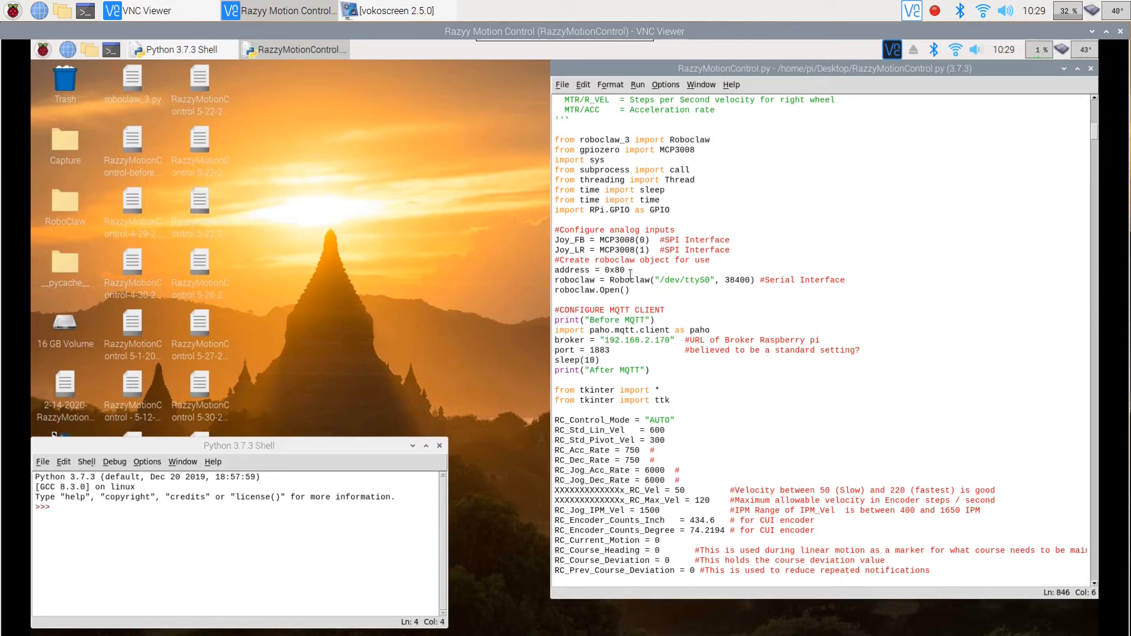
Find the next occurrence of Joy_FB in the Razzy script, then dismiss the search dialog.
key("ctrl+f")
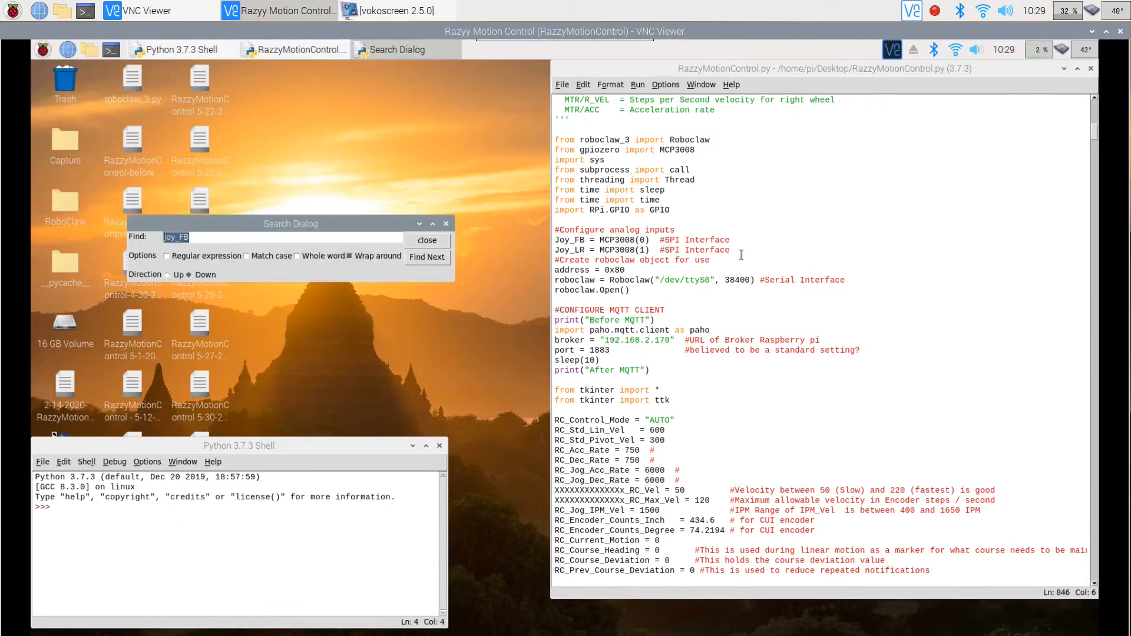
left_click(427, 257)
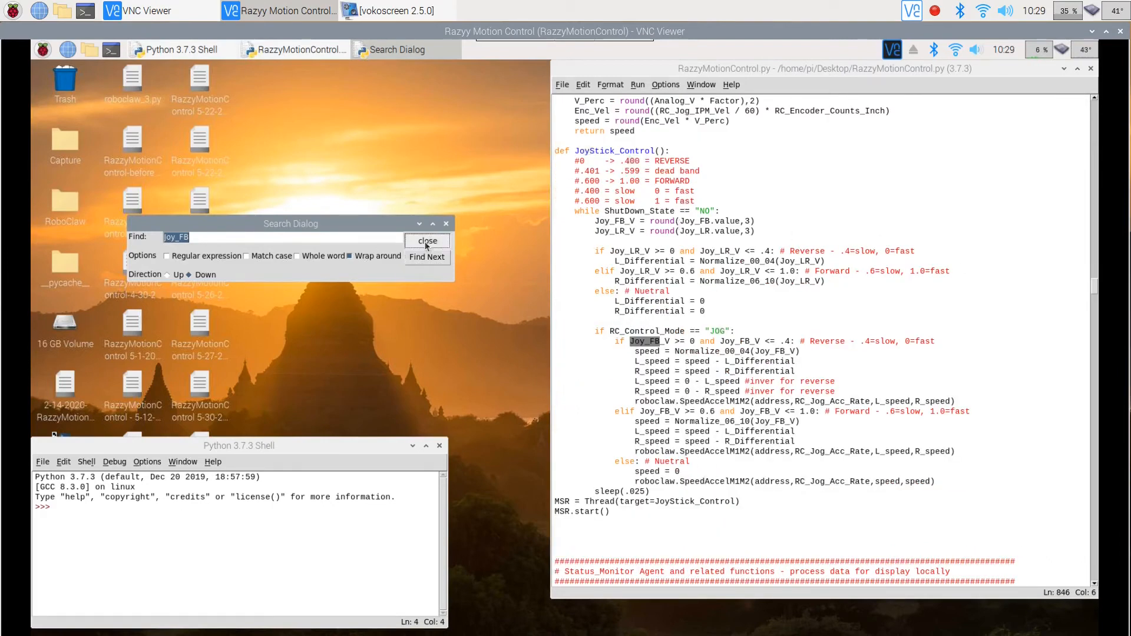
left_click(426, 241)
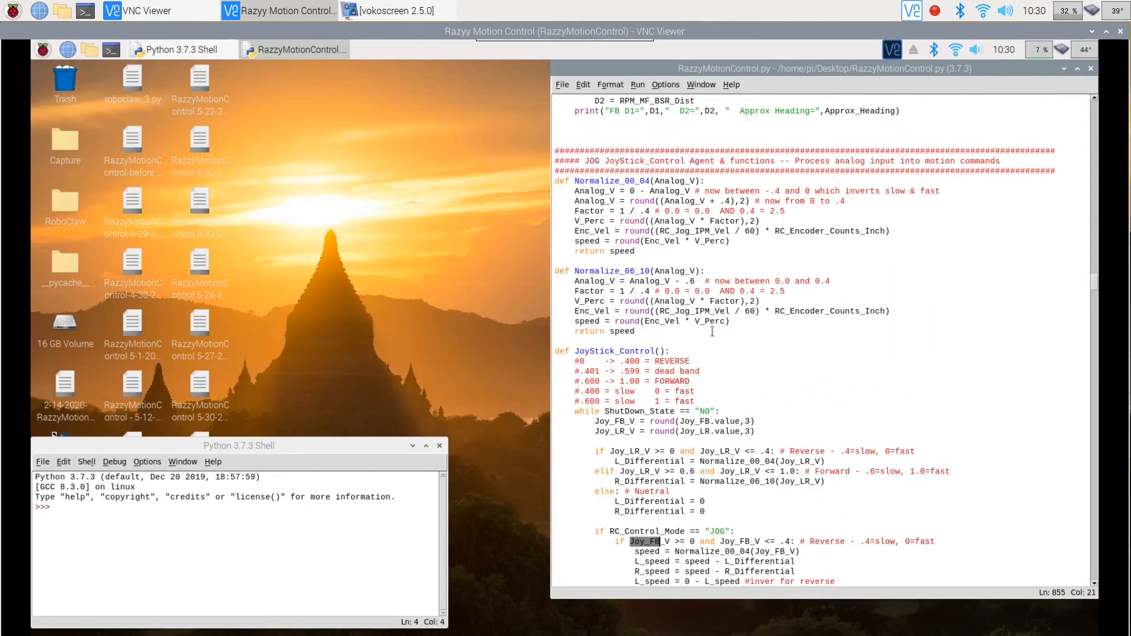
scroll("down", 3)
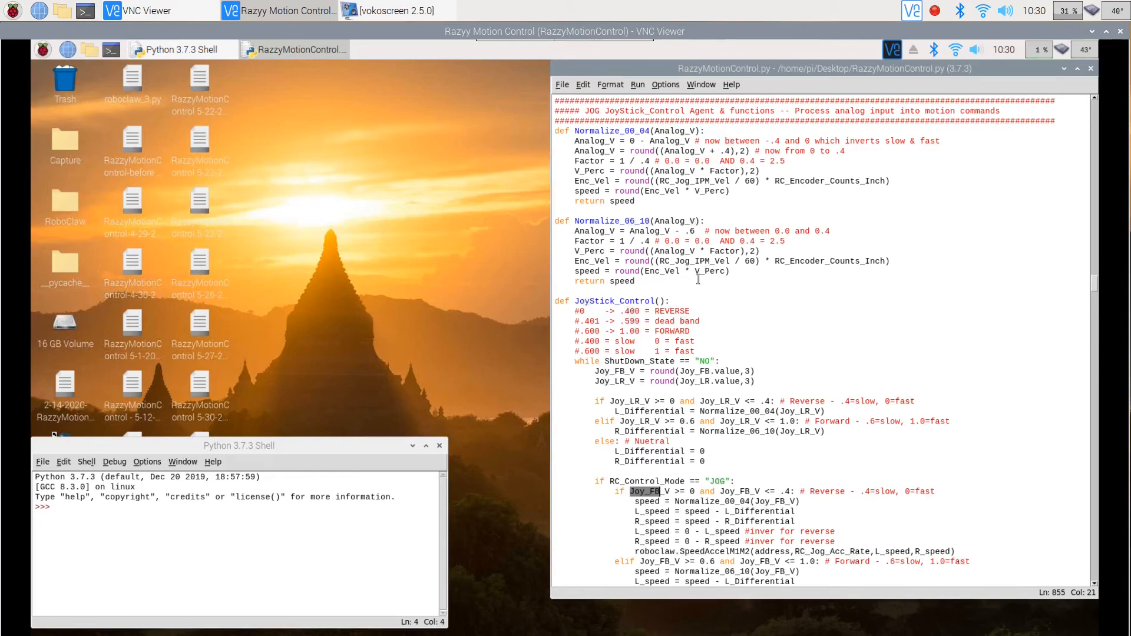
scroll("down", 3)
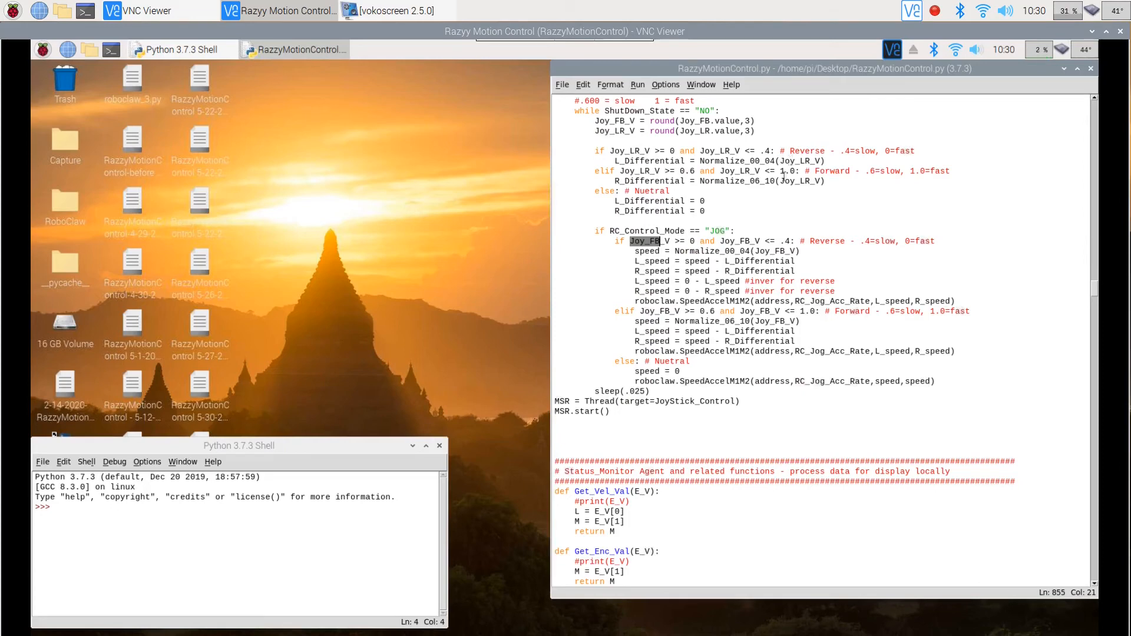
mouse_move(831, 184)
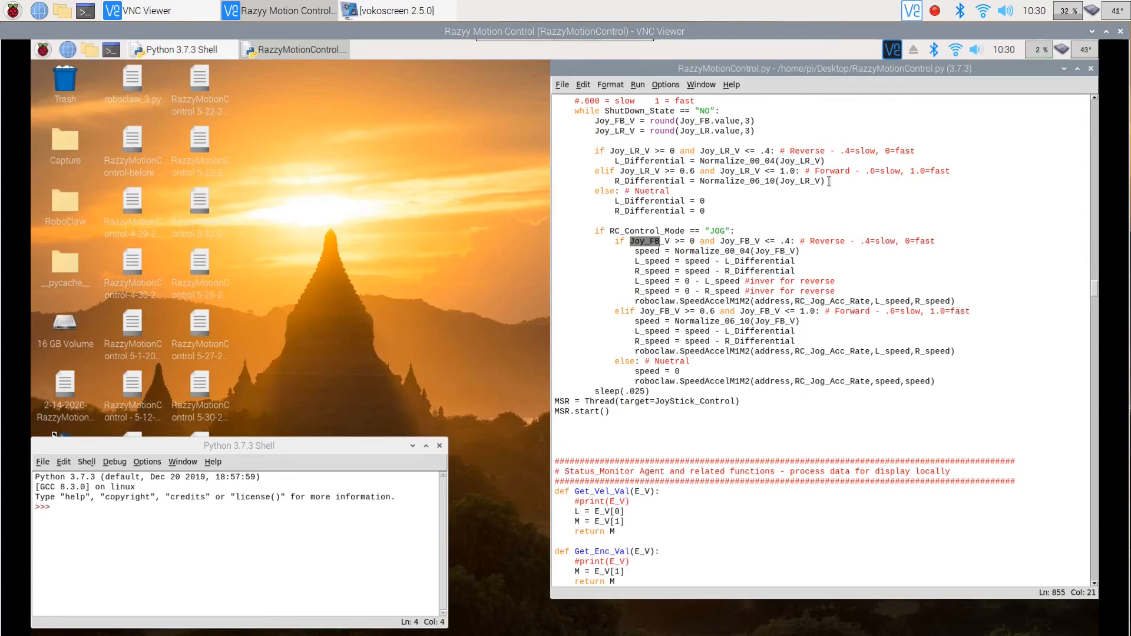
mouse_move(647, 172)
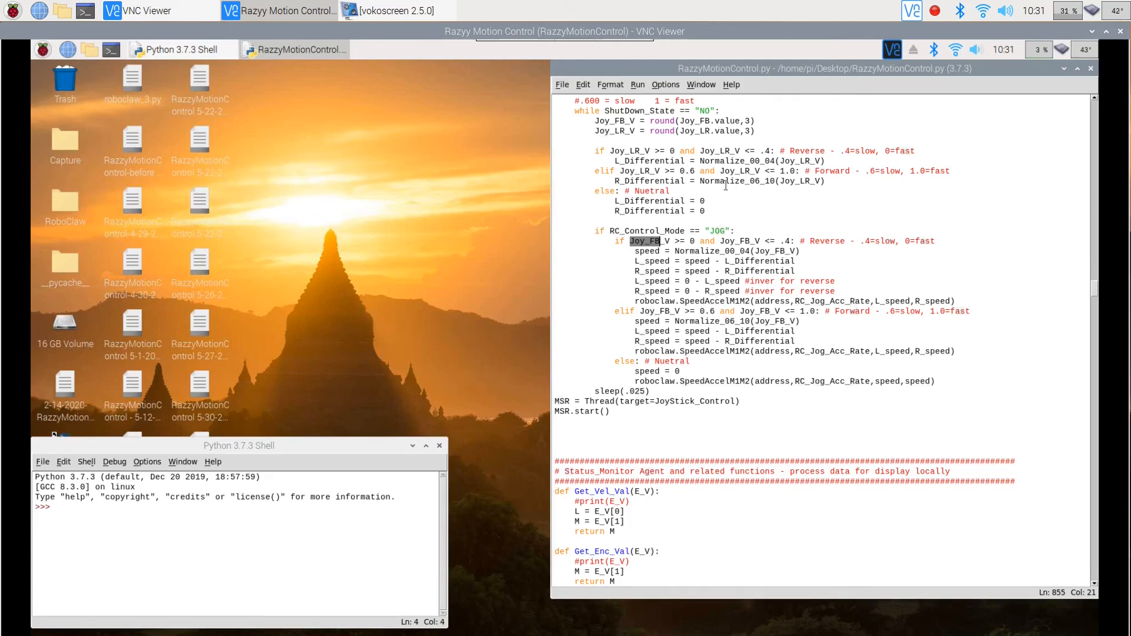
mouse_move(709, 292)
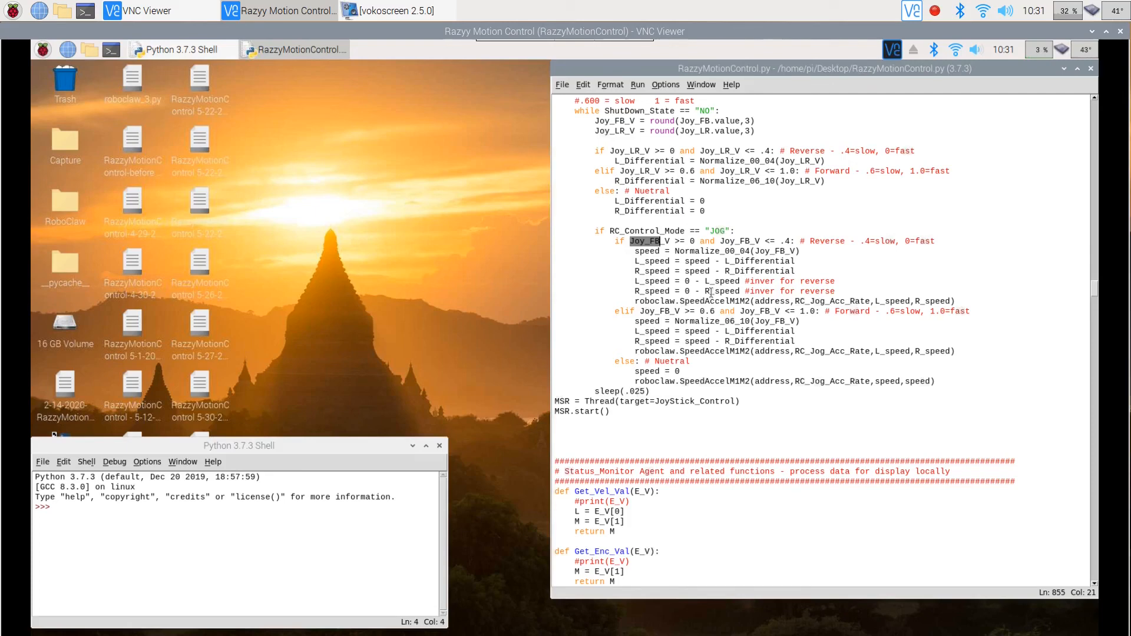